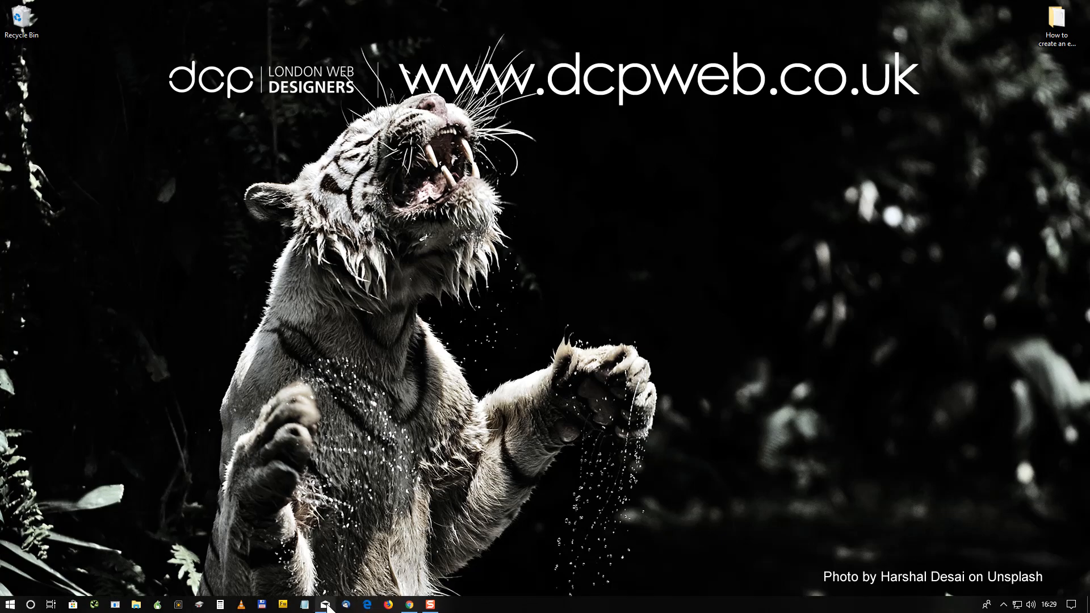
- Bring up signature test.txt in Notepad, select all of its text, then deselect it
{"action": "left_click", "coordinate": [325, 604]}
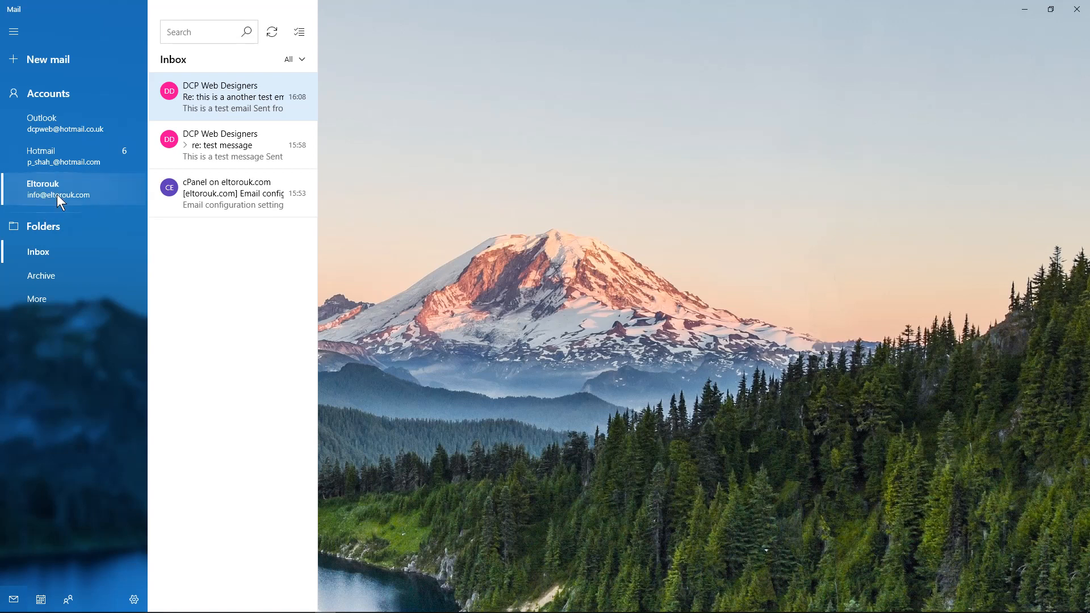
{"action": "mouse_move", "coordinate": [62, 198]}
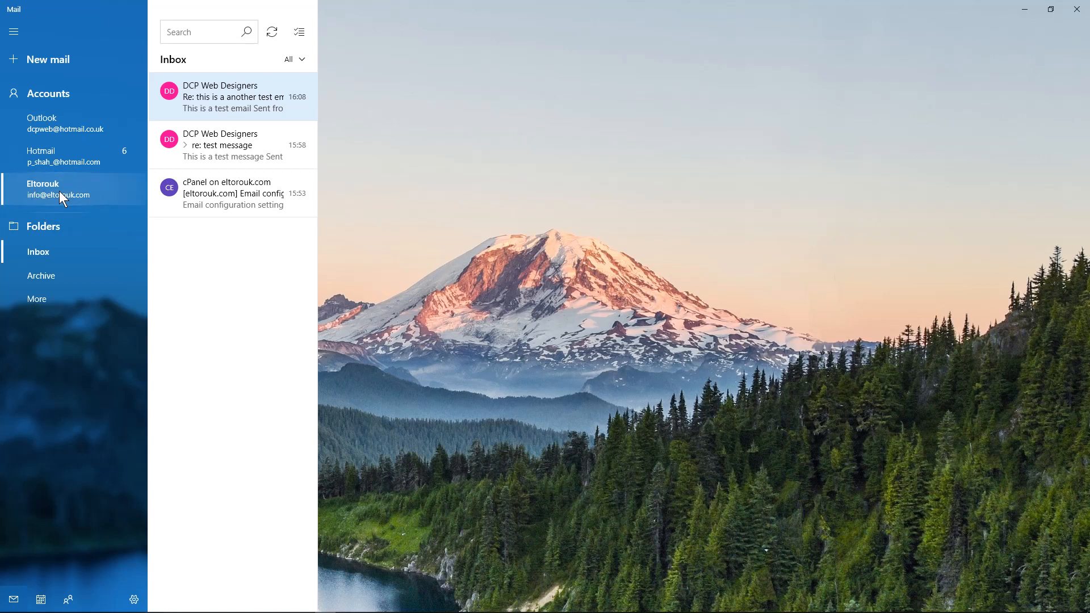
{"action": "mouse_move", "coordinate": [52, 199]}
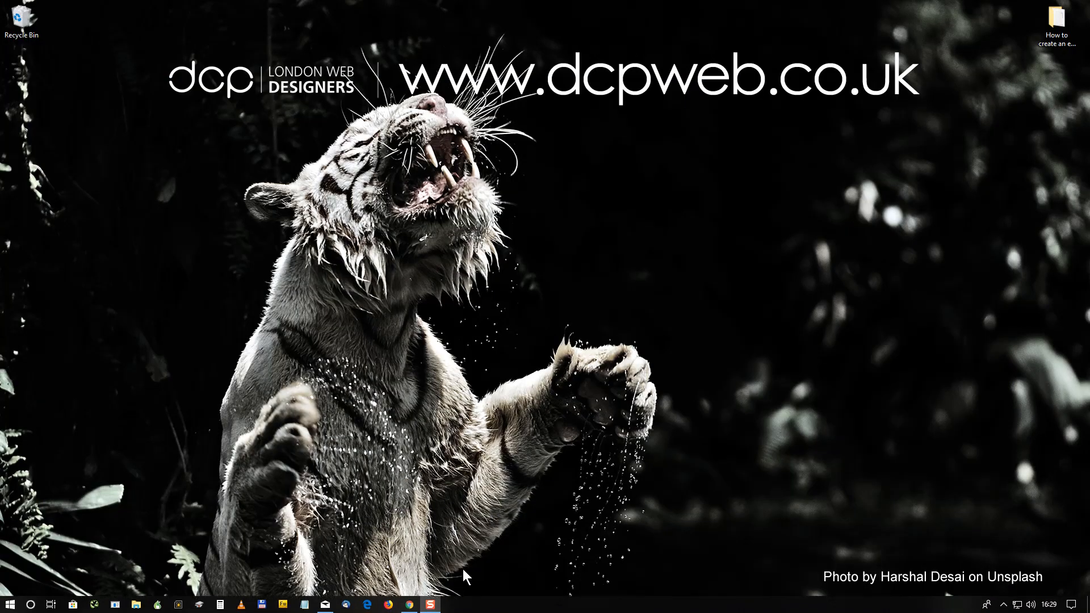
{"action": "mouse_move", "coordinate": [411, 603]}
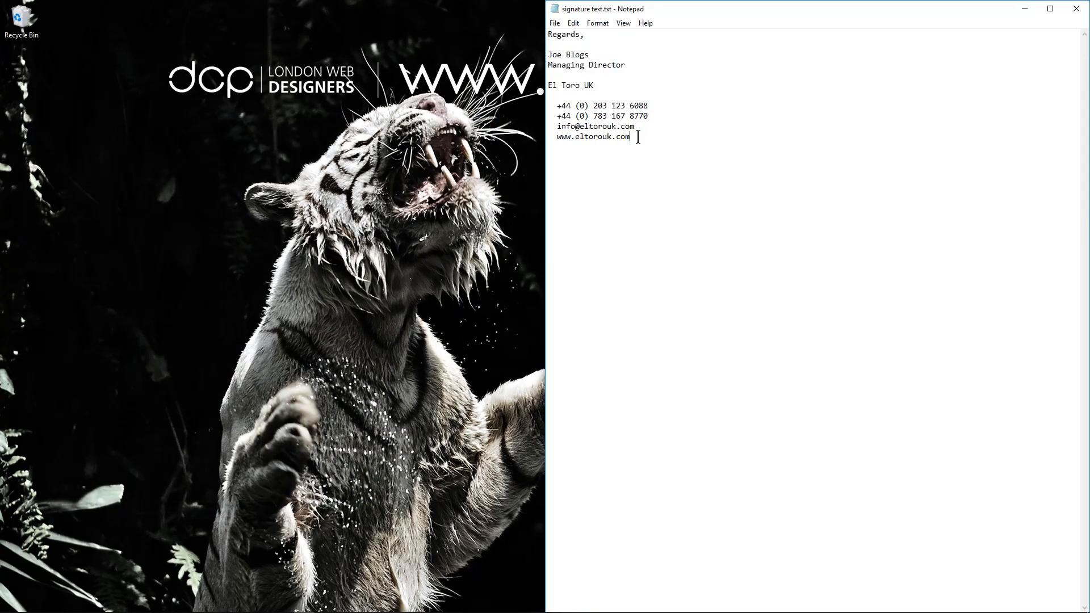
{"action": "key", "text": "ctrl+a"}
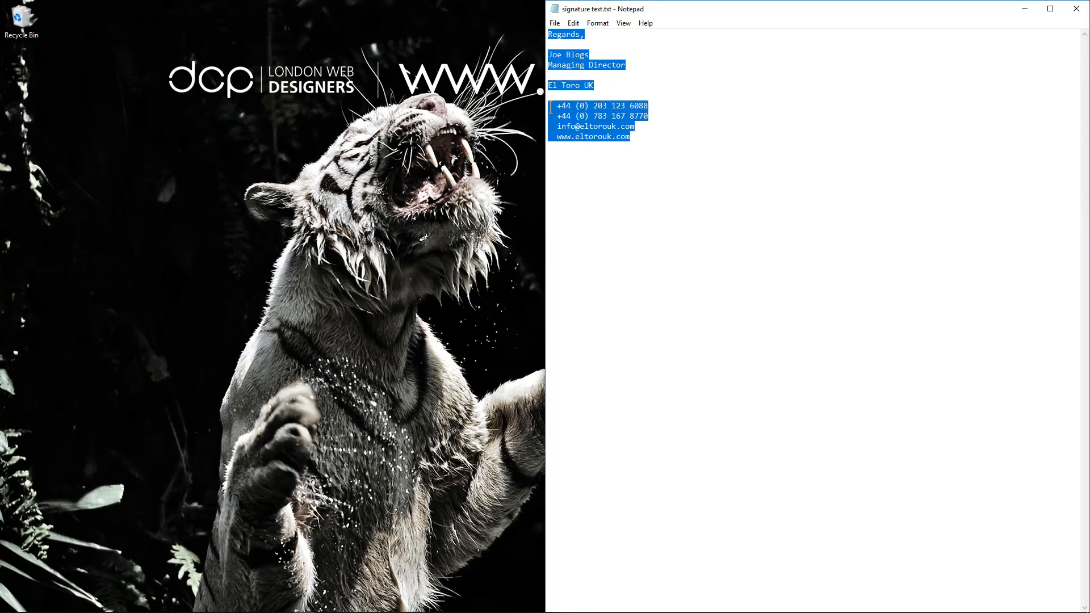
{"action": "left_click", "coordinate": [585, 85]}
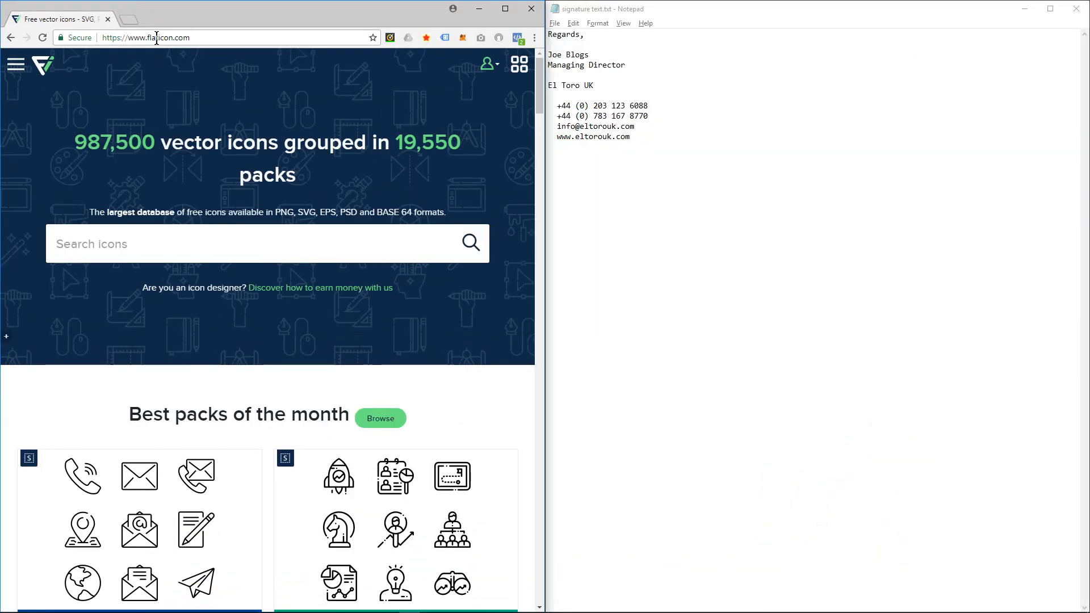
- Search Flaticon for 'phone' and 'mobile' icons, adding a plain mobile phone icon to the collection
{"action": "left_click", "coordinate": [146, 37]}
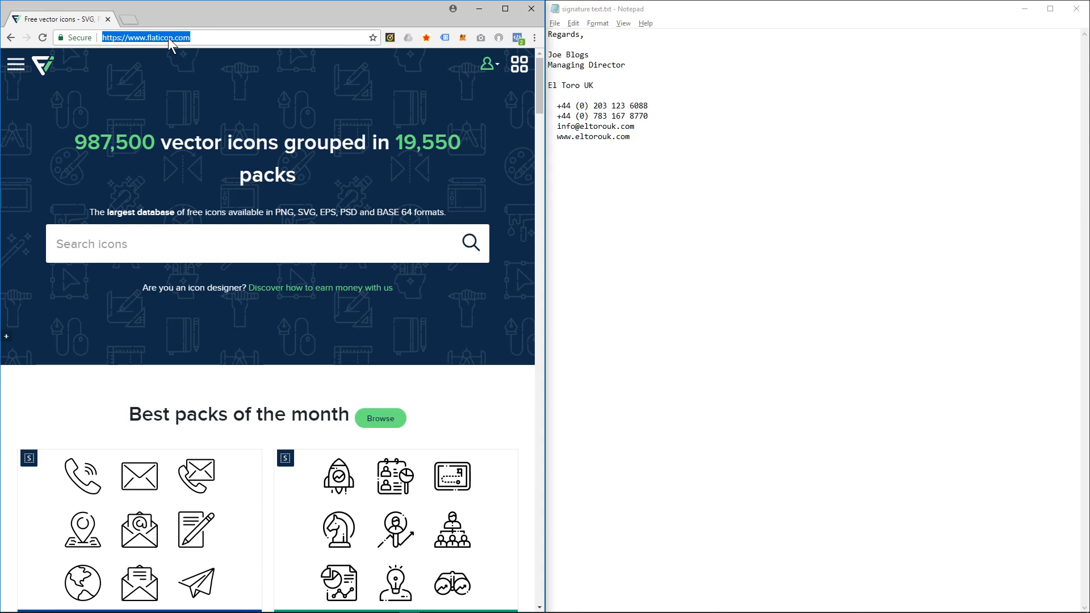
{"action": "left_click", "coordinate": [586, 101]}
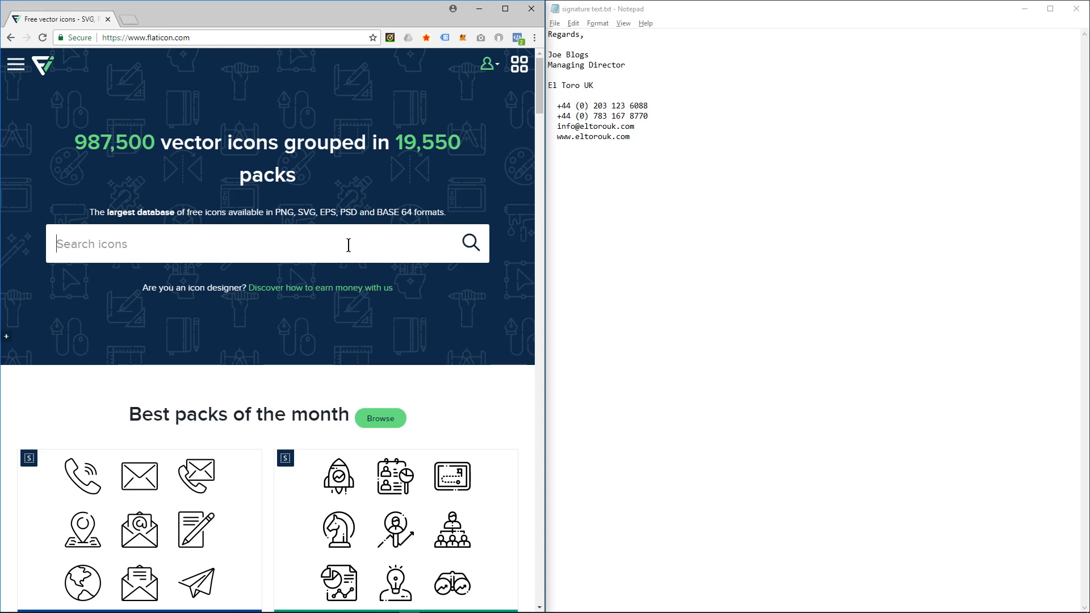
{"action": "type", "text": "phone"}
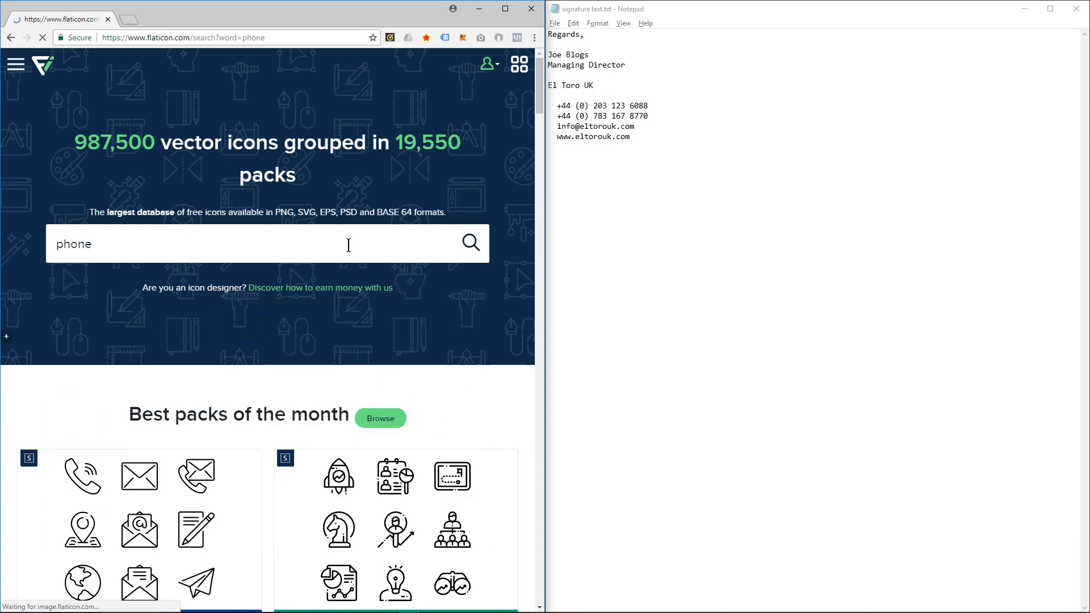
{"action": "left_click", "coordinate": [470, 243]}
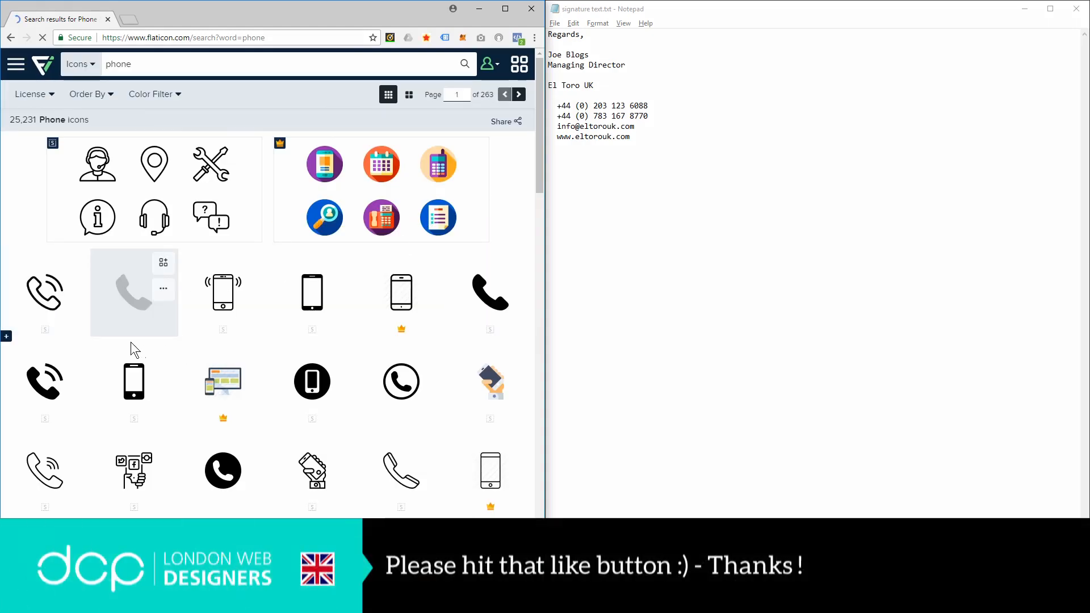
{"action": "mouse_move", "coordinate": [436, 310]}
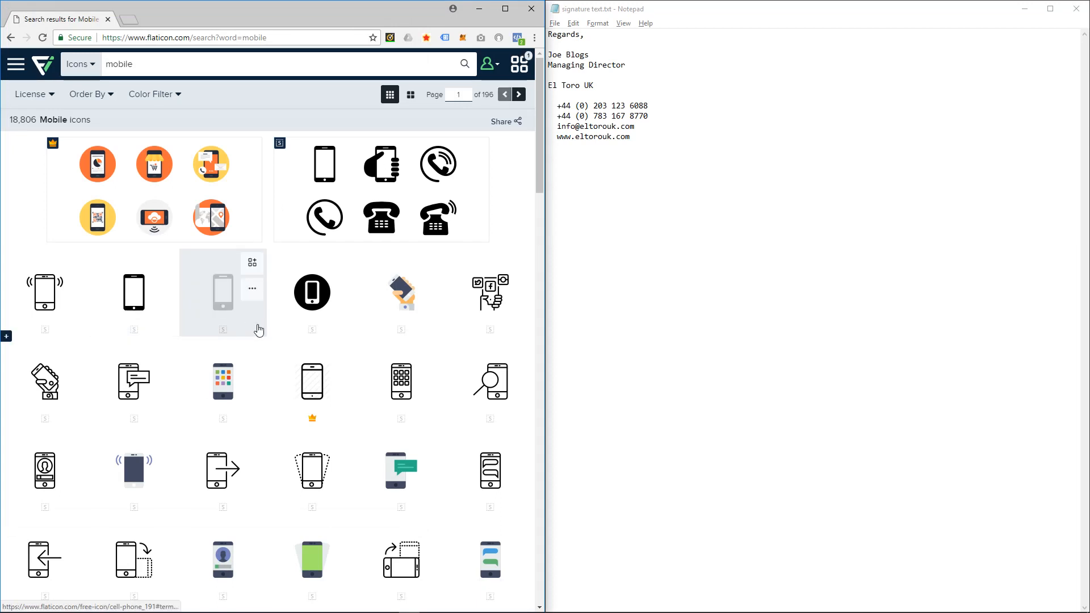
{"action": "mouse_move", "coordinate": [133, 292]}
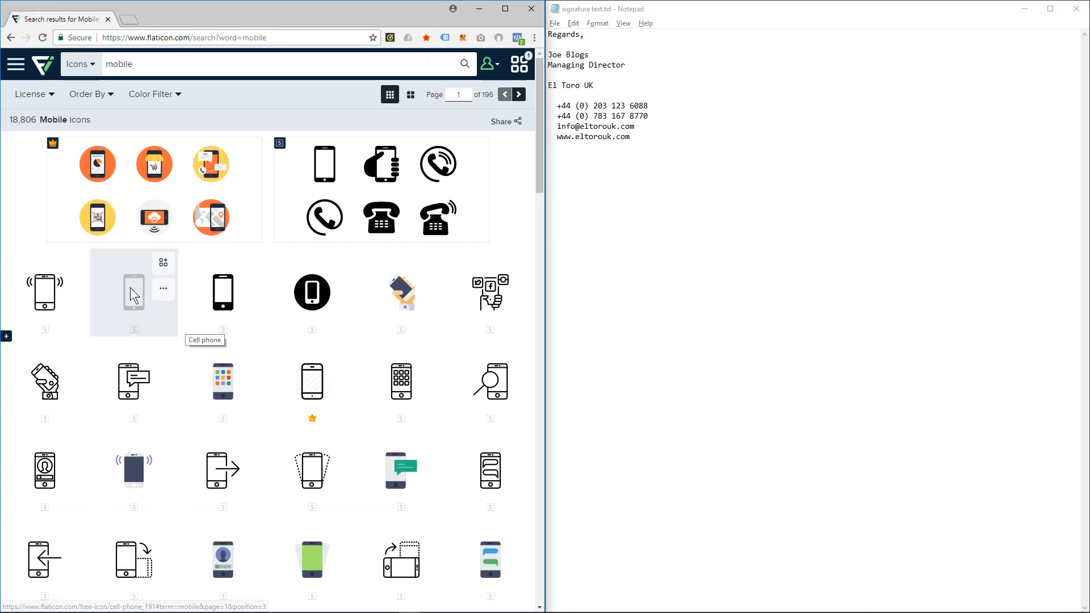
{"action": "left_click", "coordinate": [163, 263]}
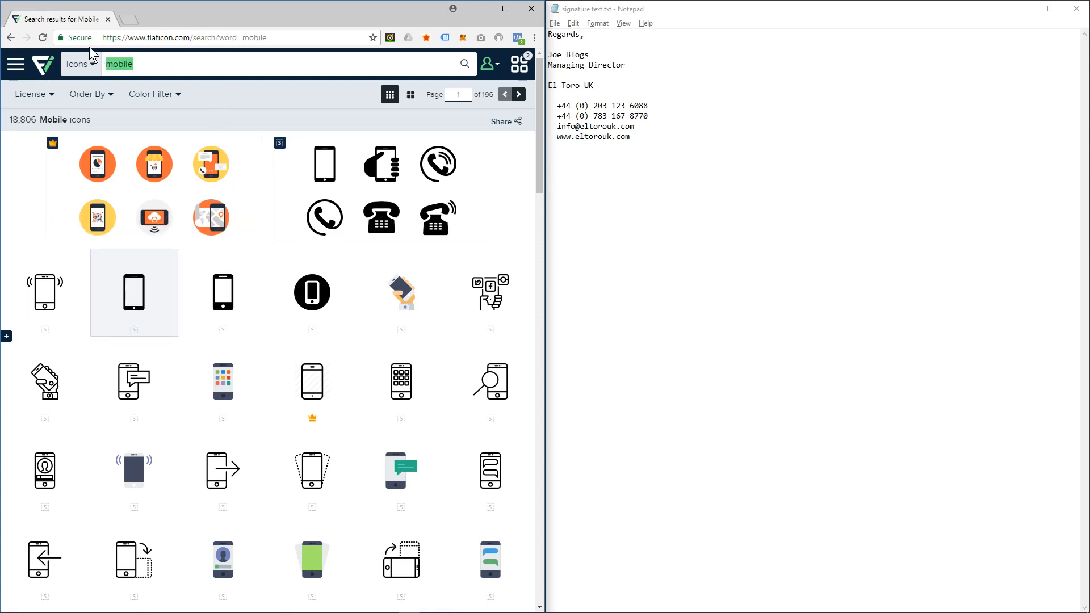
- Search Flaticon for 'email' to add the solid envelope icon, then search 'web'
{"action": "type", "text": "email"}
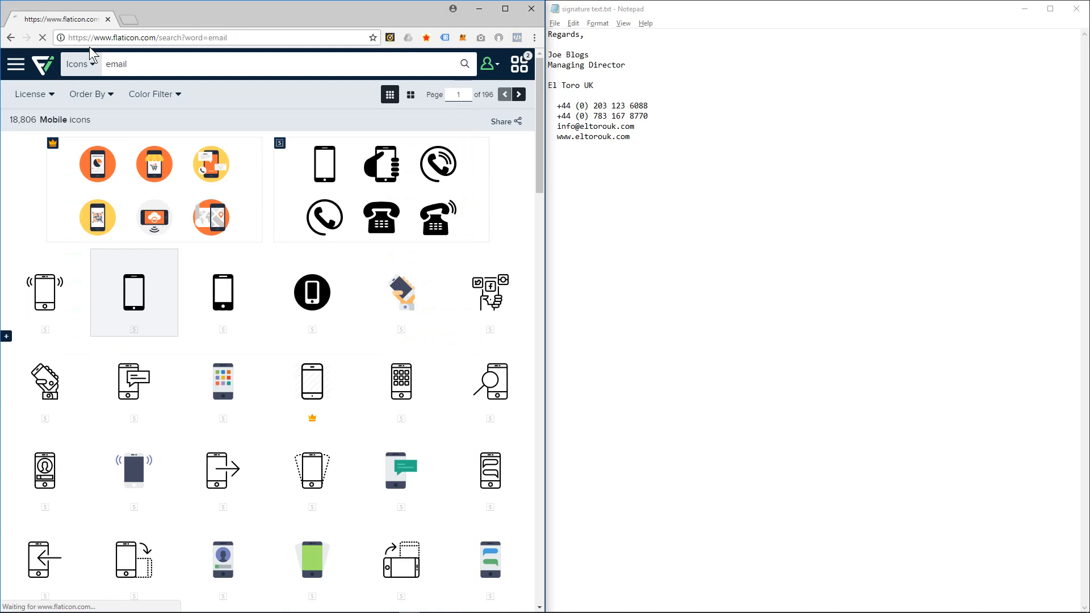
{"action": "left_click", "coordinate": [463, 63]}
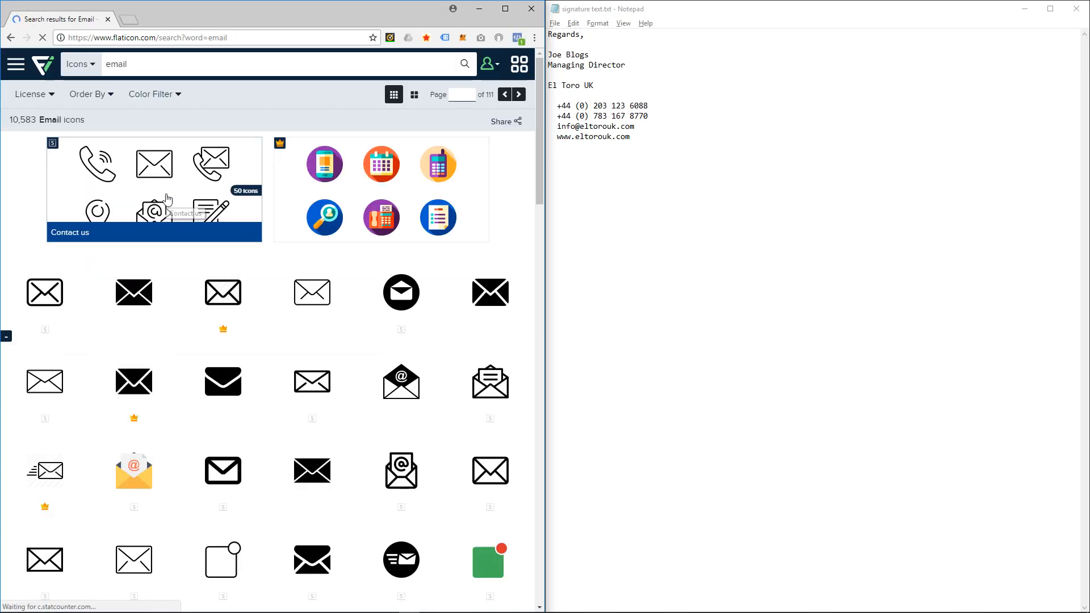
{"action": "mouse_move", "coordinate": [134, 380]}
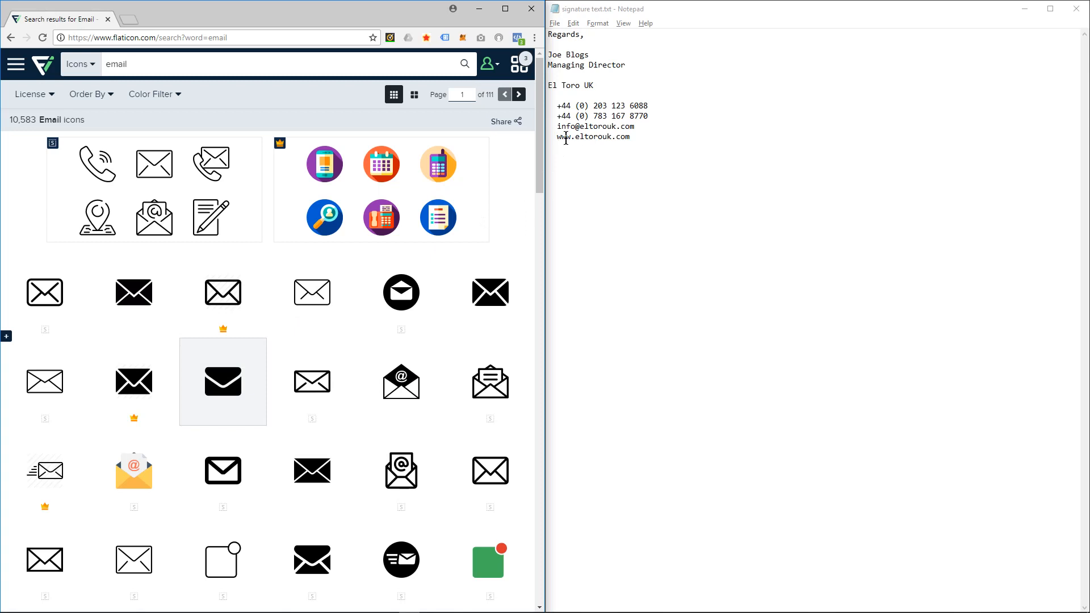
{"action": "type", "text": "website"}
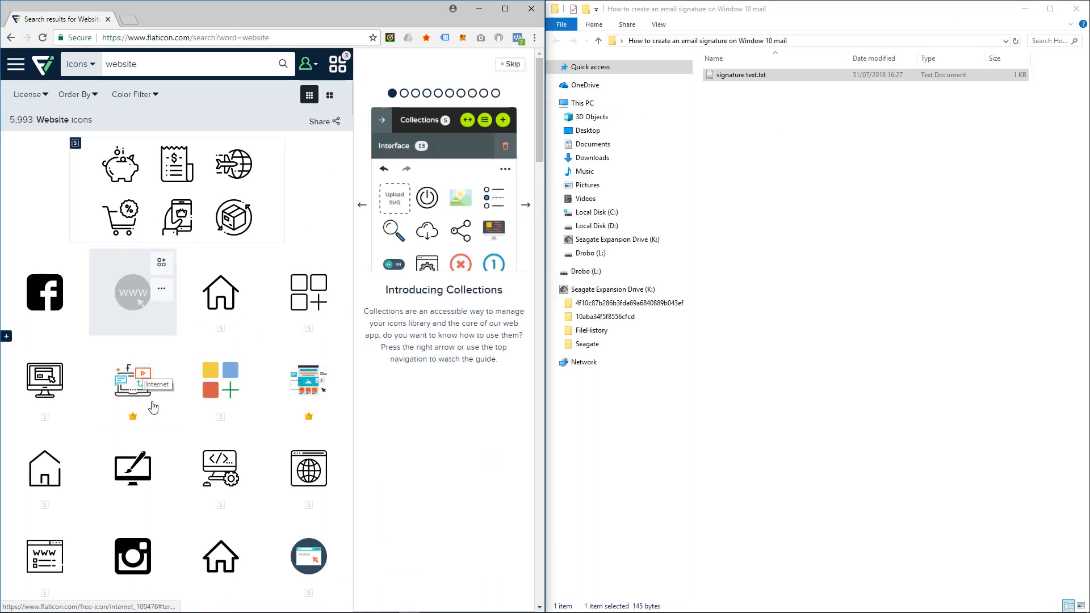
- Scroll the website search results to the round globe icon for the collection
{"action": "scroll", "scroll_direction": "down", "scroll_amount": 3}
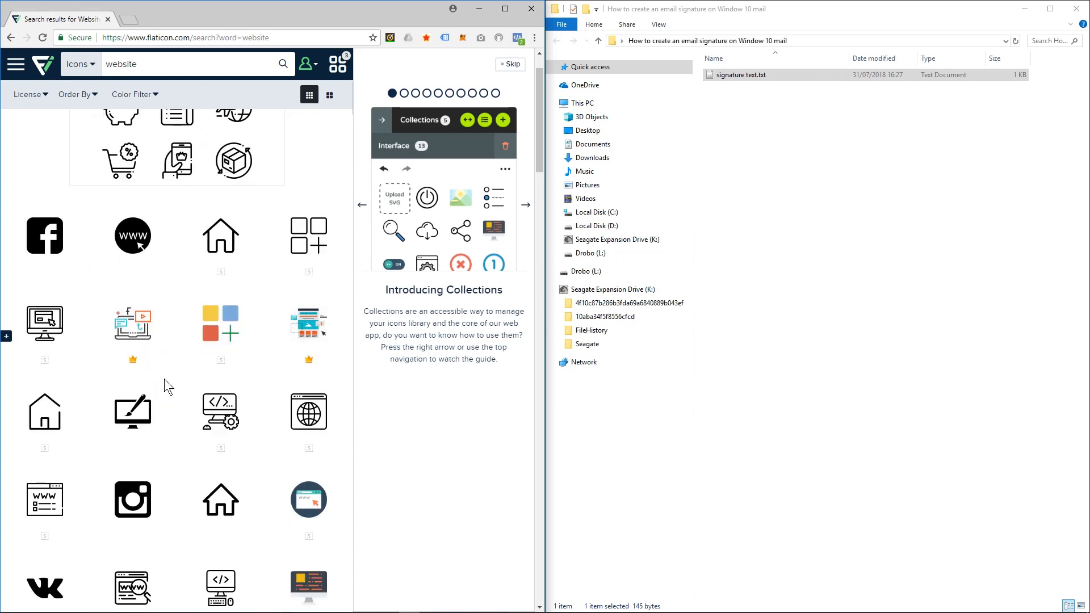
{"action": "scroll", "scroll_direction": "down", "scroll_amount": 3}
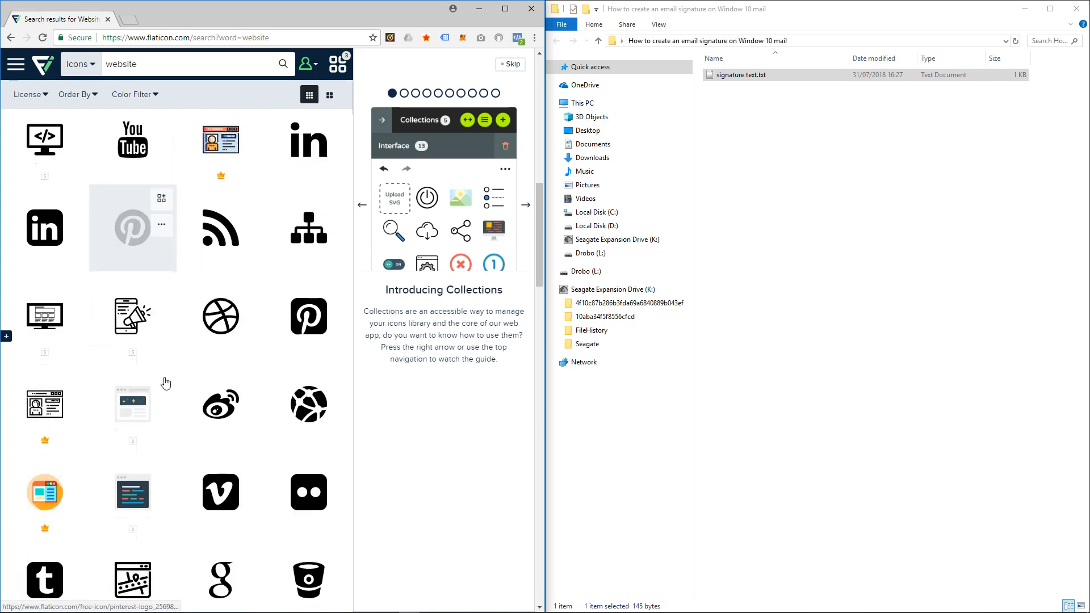
{"action": "scroll", "scroll_direction": "down", "scroll_amount": 3}
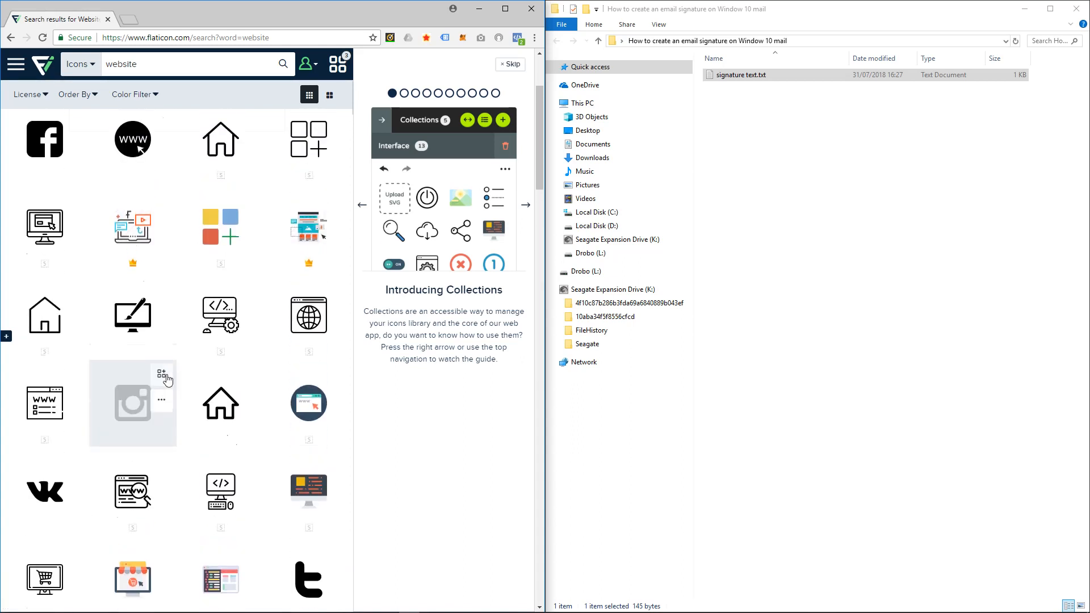
{"action": "scroll", "scroll_direction": "down", "scroll_amount": 3}
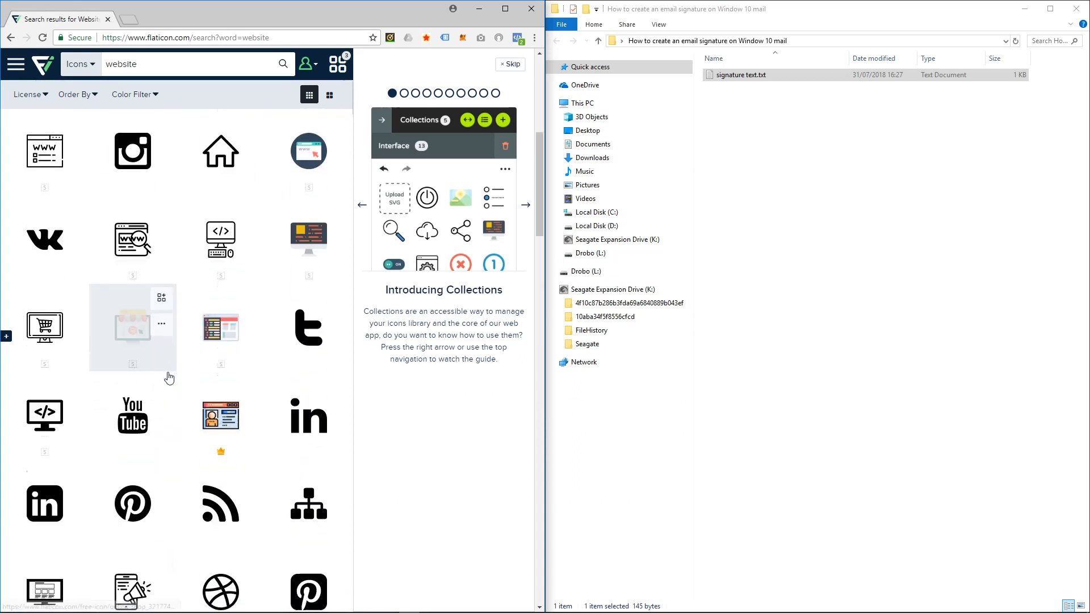
{"action": "scroll", "scroll_direction": "down", "scroll_amount": 3}
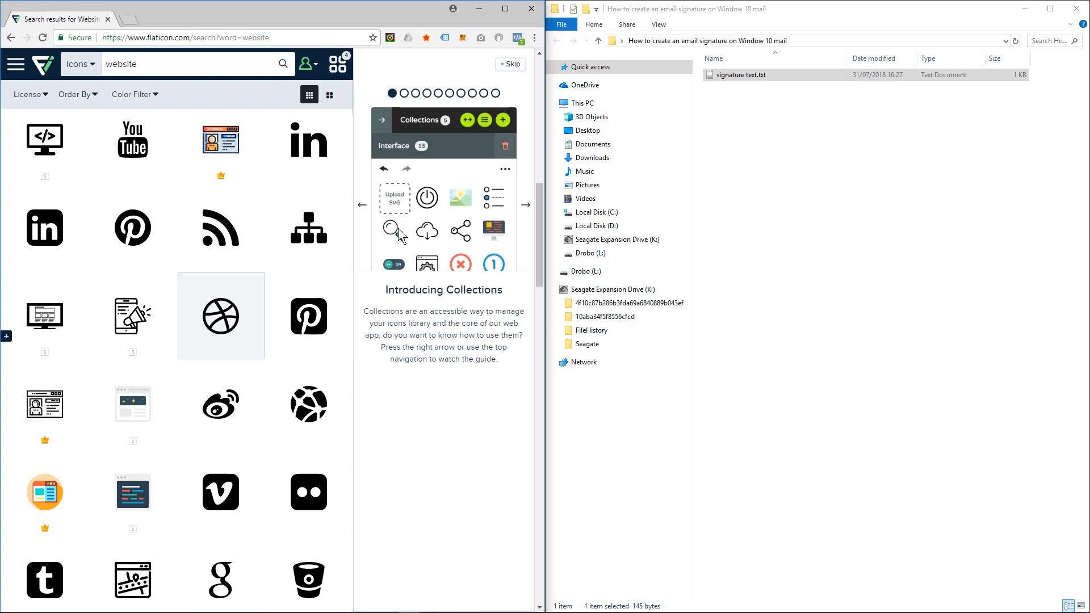
{"action": "mouse_move", "coordinate": [395, 68]}
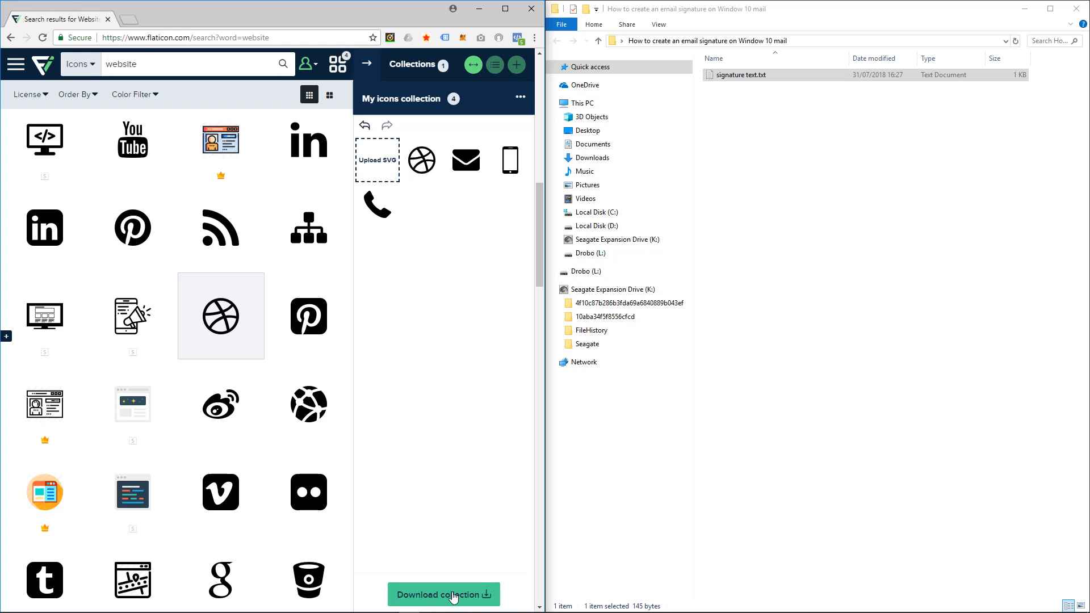
- Download the four-icon collection as PNG using the free, attribution-required option
{"action": "left_click", "coordinate": [443, 595]}
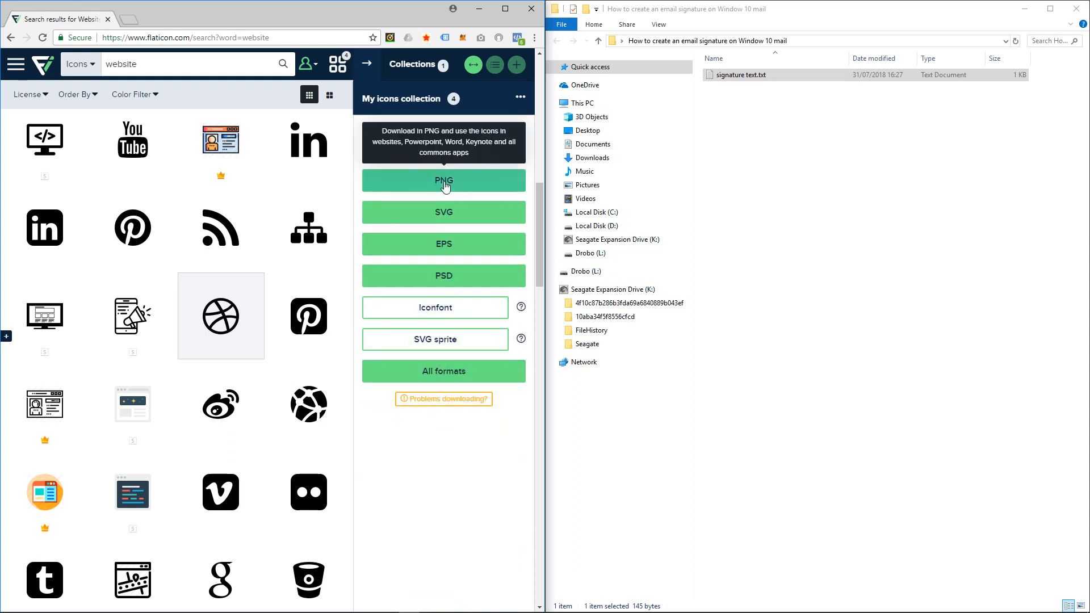
{"action": "left_click", "coordinate": [443, 181]}
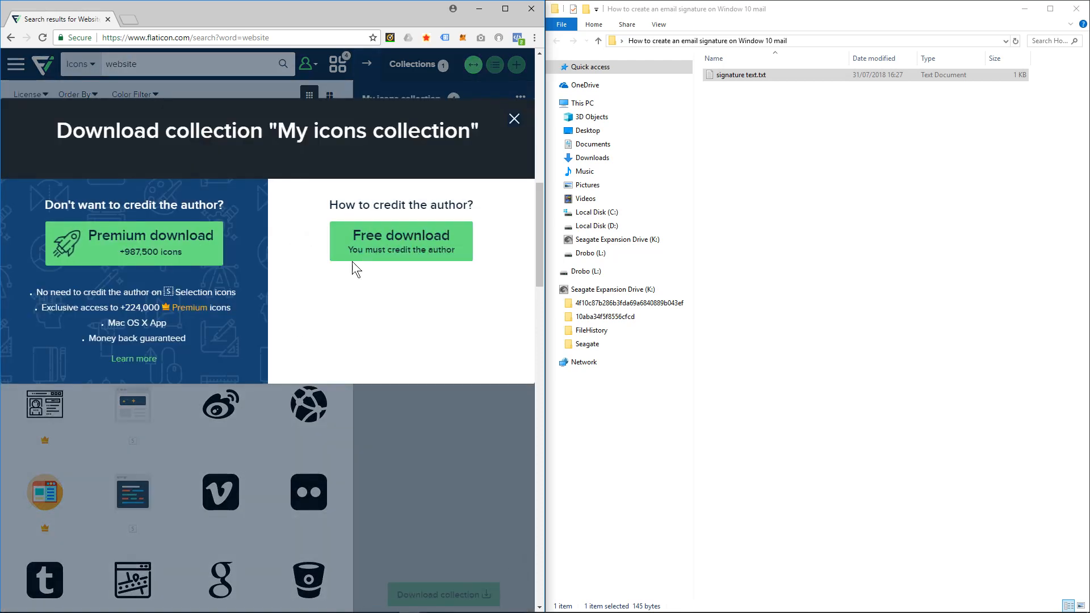
{"action": "left_click", "coordinate": [514, 119]}
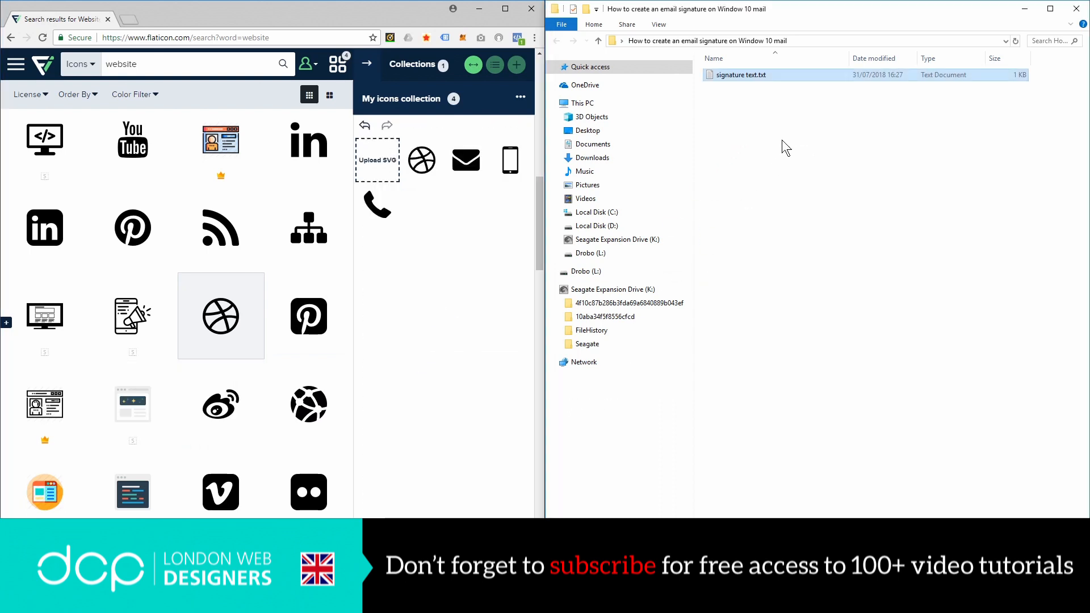
- Extract the icon collection zip in place and open license.pdf from the extracted folder
{"action": "right_click", "coordinate": [746, 86]}
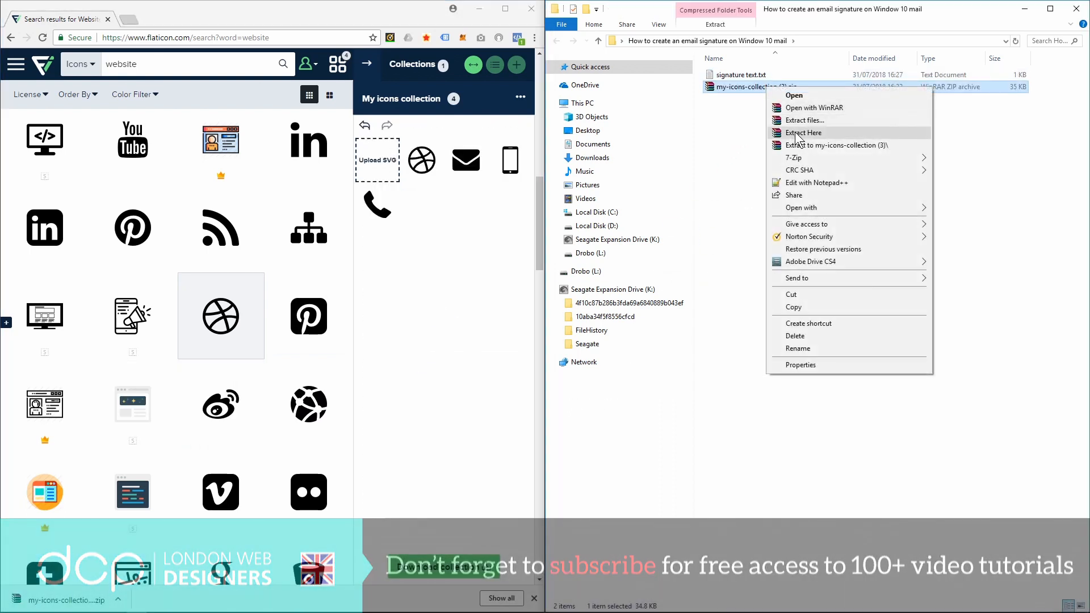
{"action": "left_click", "coordinate": [803, 133]}
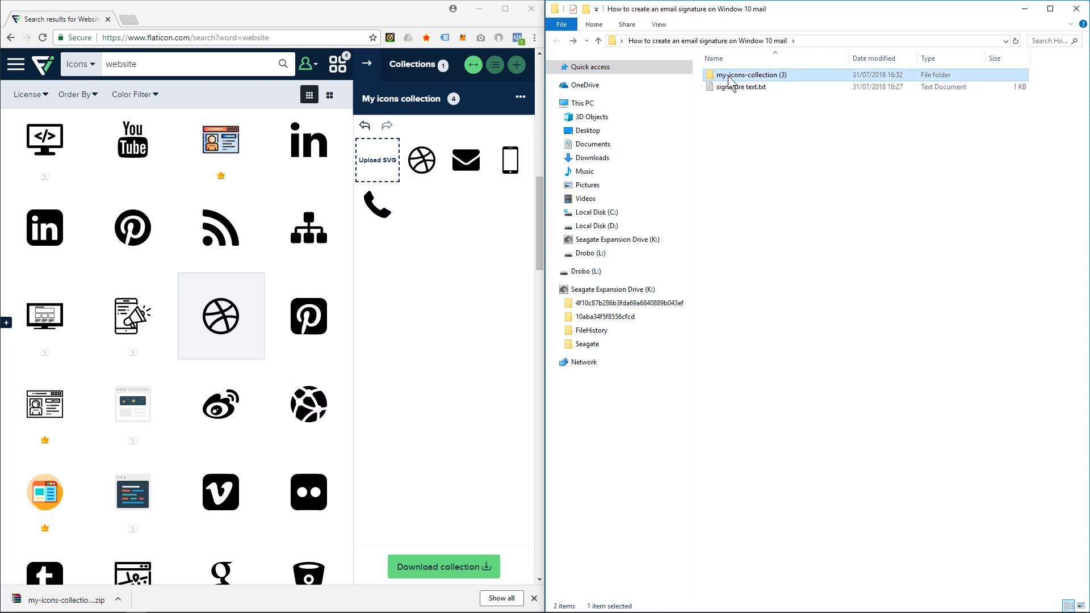
{"action": "double_click", "coordinate": [752, 74]}
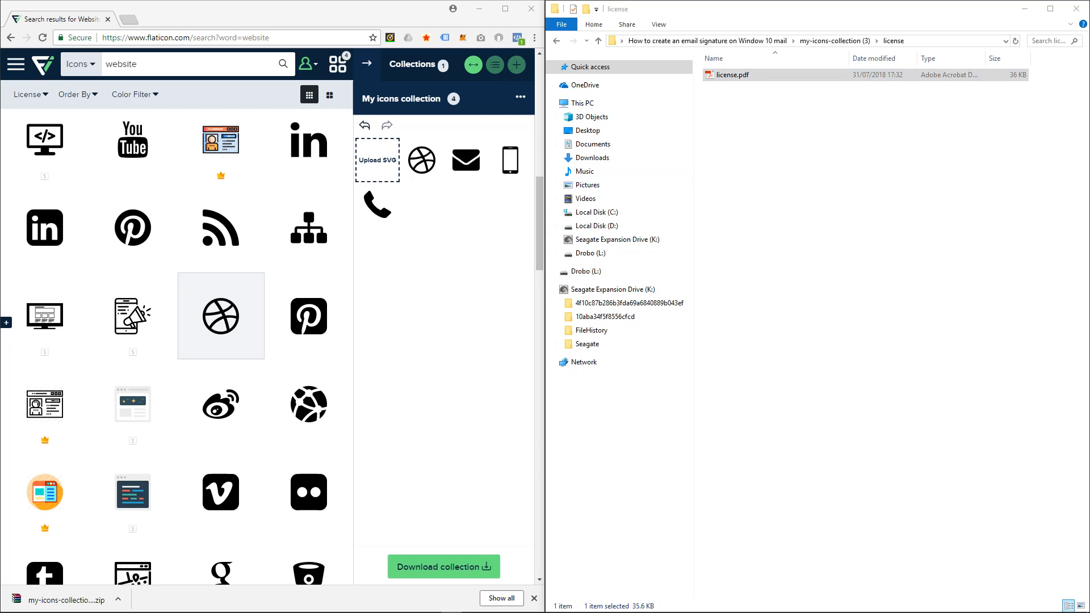
{"action": "double_click", "coordinate": [730, 74]}
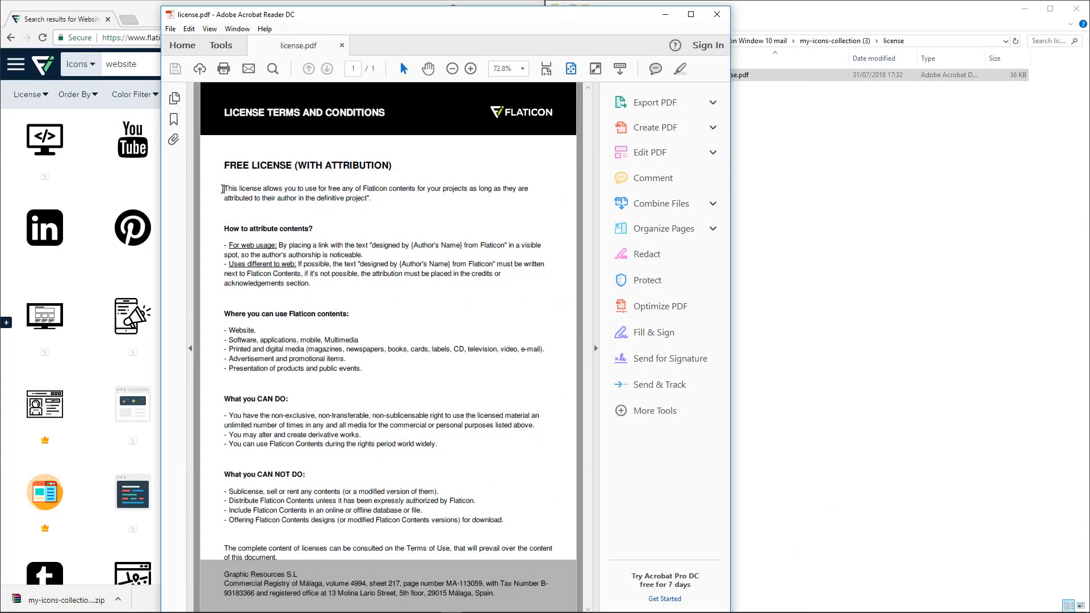
- Highlight the license's opening sentence about free use of Flaticon contents with attribution
{"action": "left_click_drag", "start_coordinate": [224, 188], "coordinate": [310, 189]}
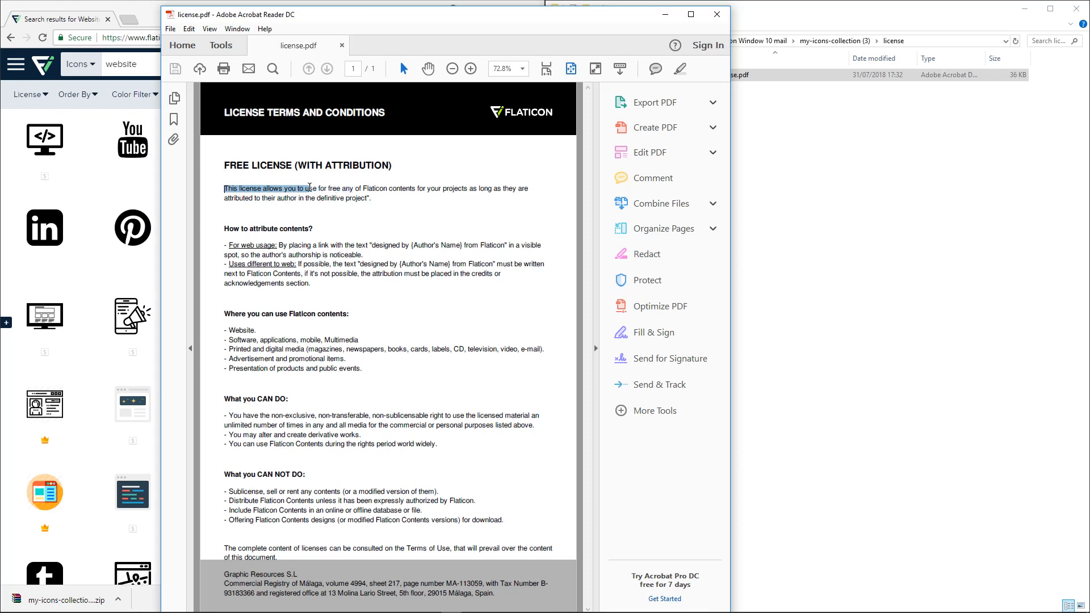
{"action": "left_click_drag", "start_coordinate": [309, 188], "coordinate": [467, 189]}
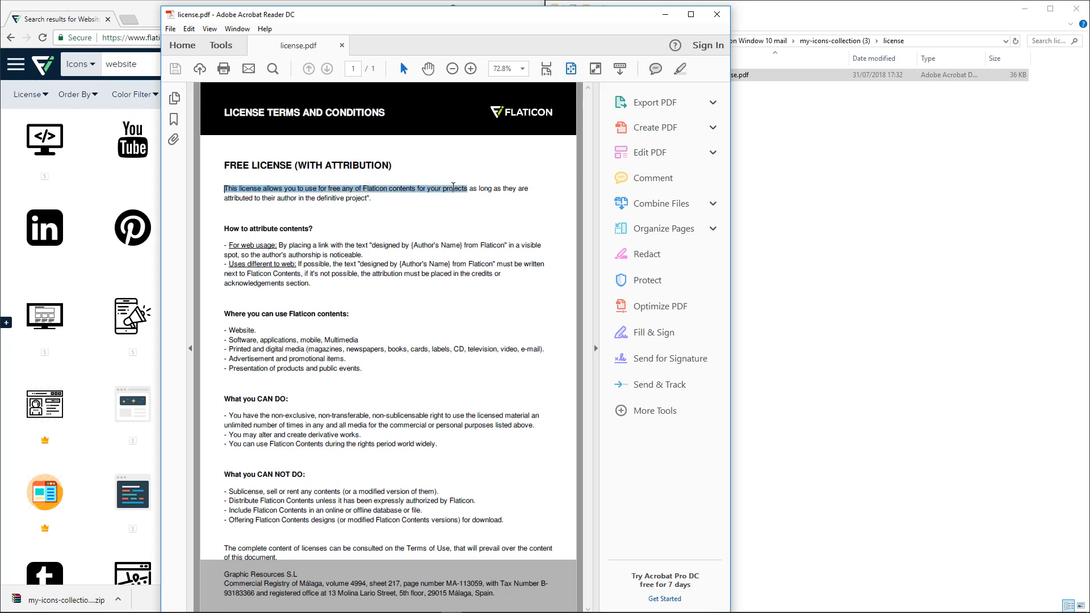
{"action": "left_click_drag", "start_coordinate": [454, 188], "coordinate": [252, 198]}
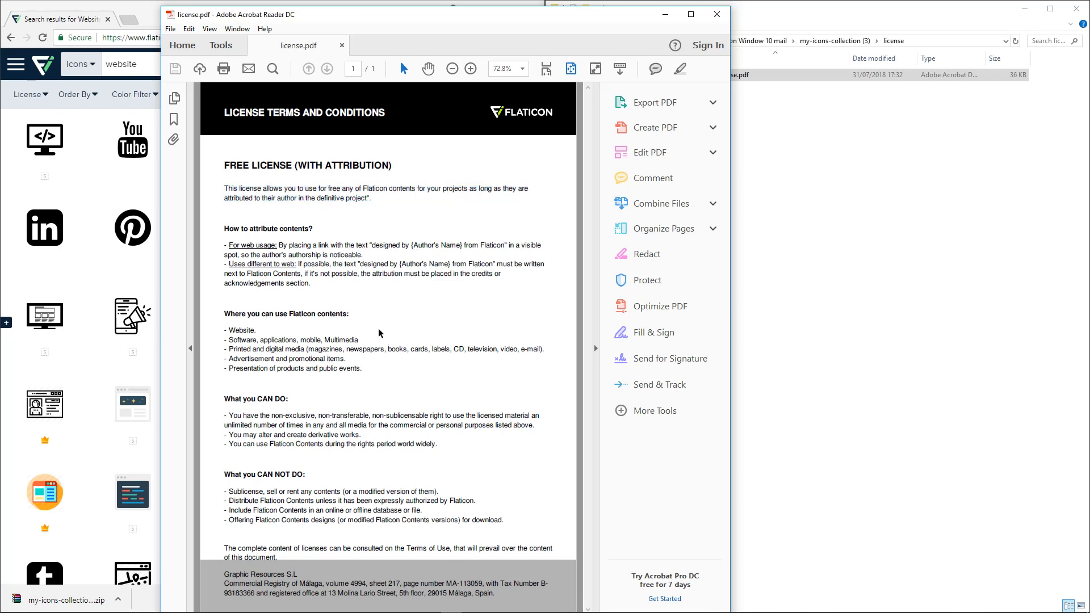
{"action": "mouse_move", "coordinate": [614, 115]}
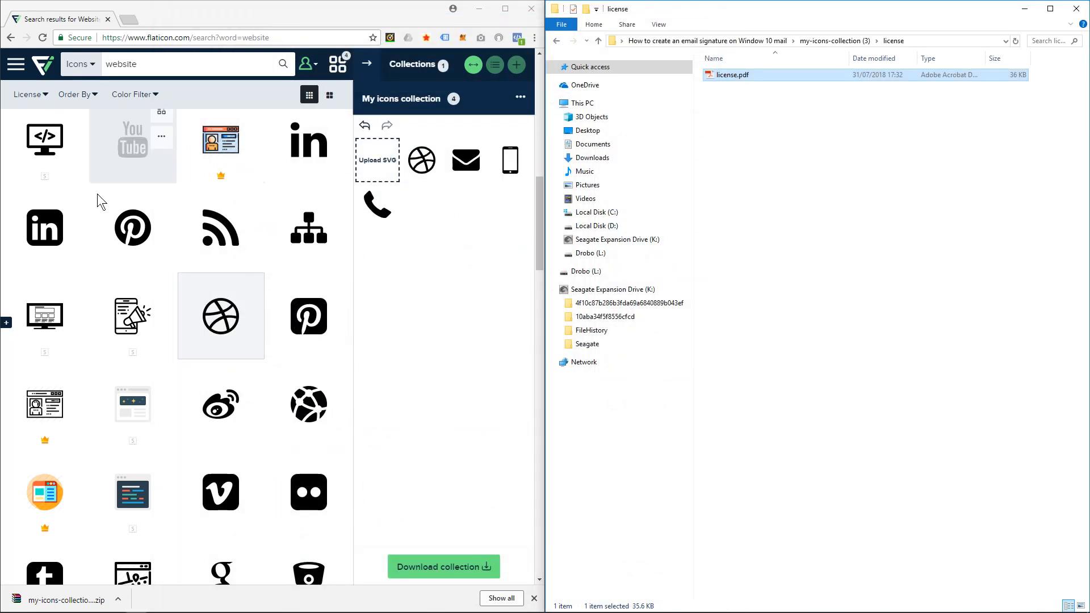
{"action": "mouse_move", "coordinate": [470, 19]}
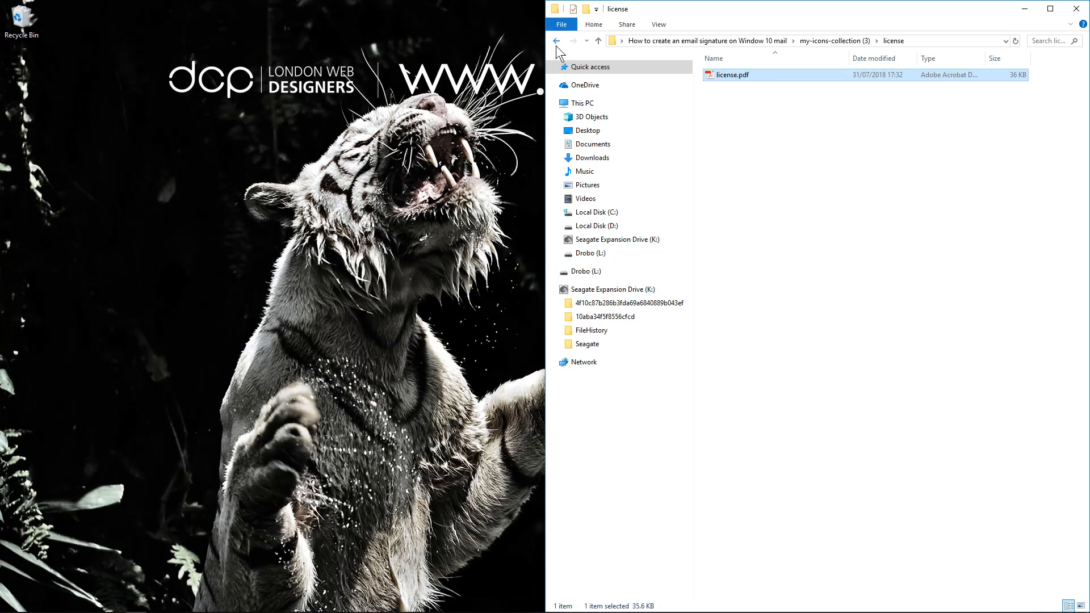
- View the four PNG icons in the extracted png folder, then return to the tutorial folder
{"action": "left_click", "coordinate": [556, 41]}
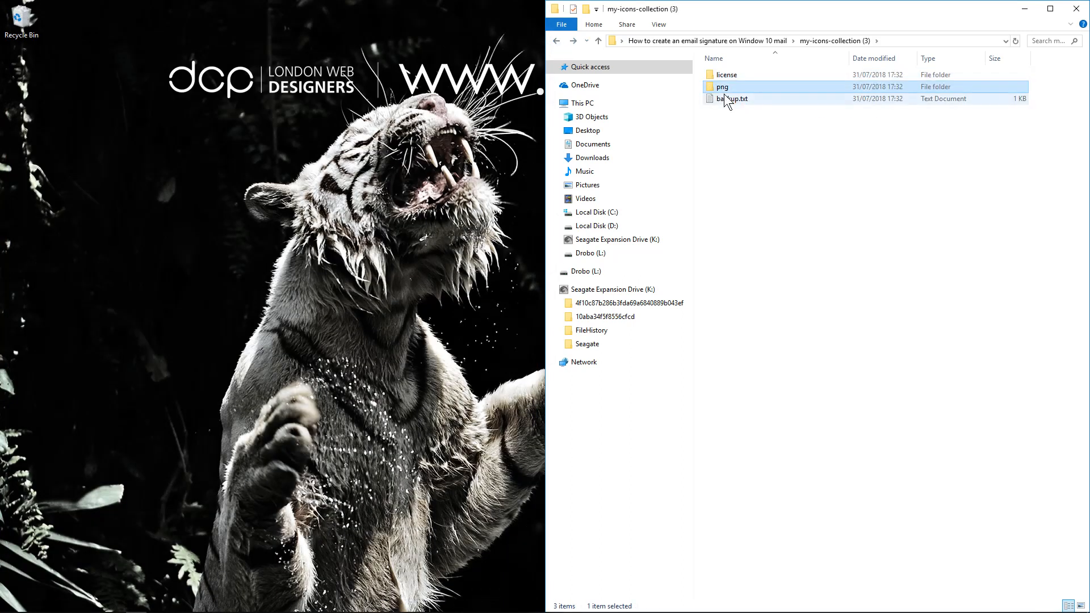
{"action": "double_click", "coordinate": [722, 86]}
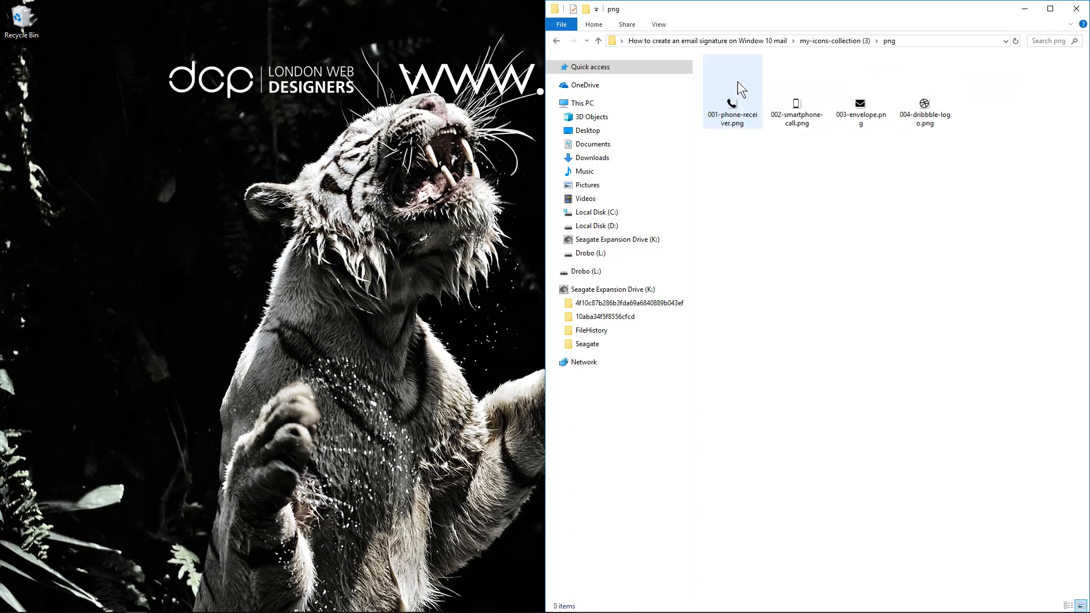
{"action": "left_click", "coordinate": [555, 40]}
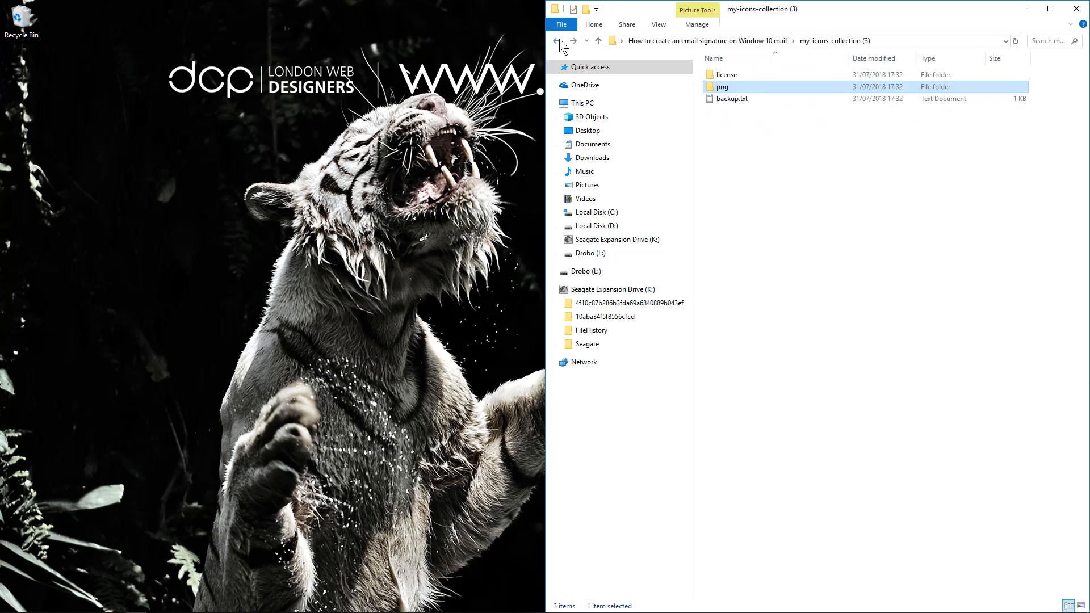
{"action": "left_click", "coordinate": [731, 99]}
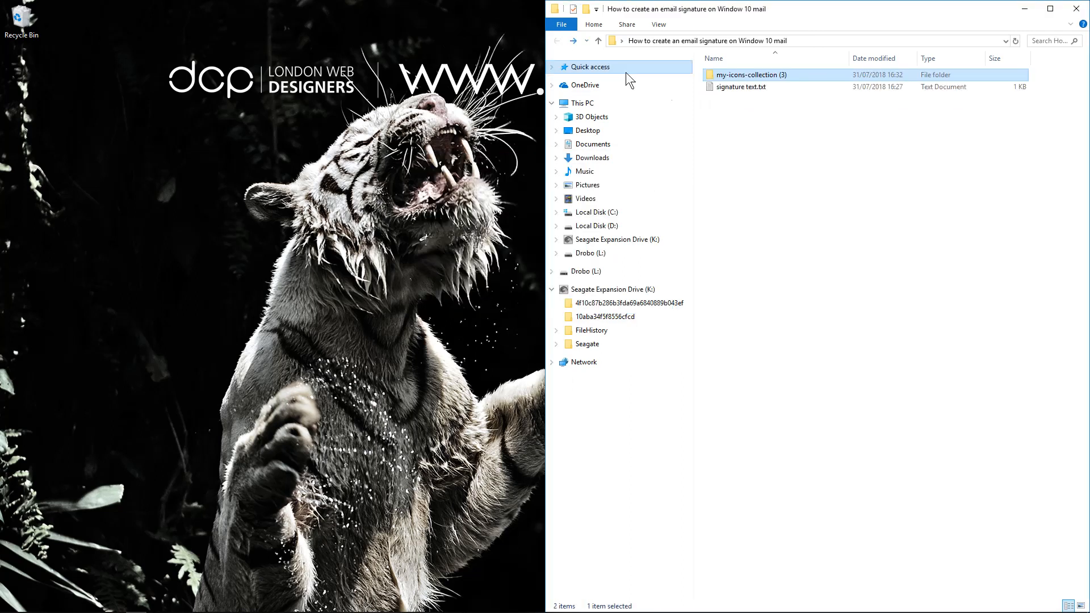
{"action": "left_click", "coordinate": [9, 604]}
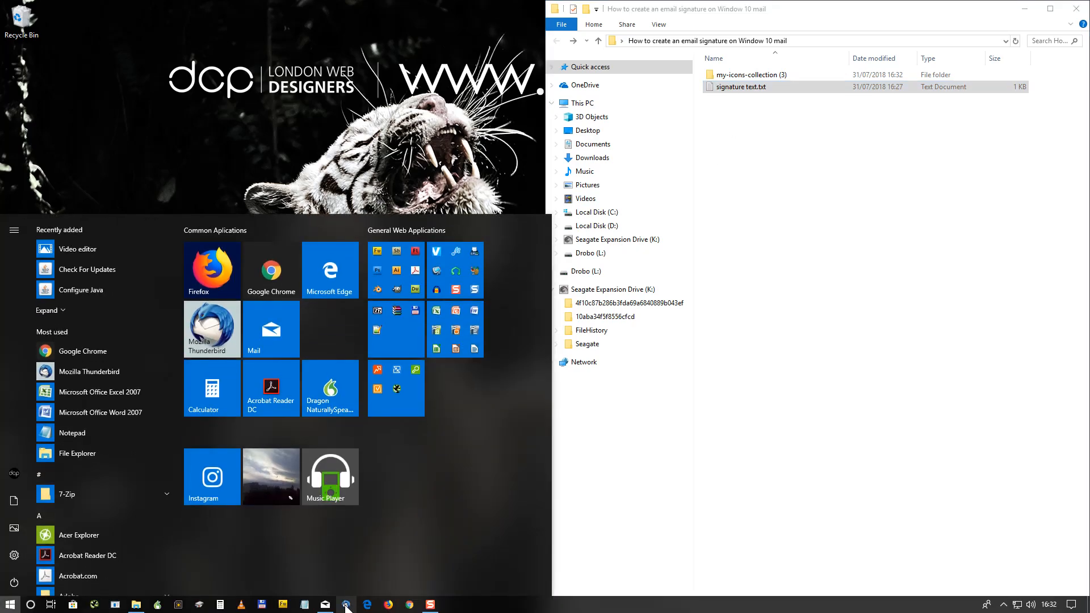
- Launch Mail and open the Signature settings for the Eltorouk account
{"action": "left_click", "coordinate": [324, 604]}
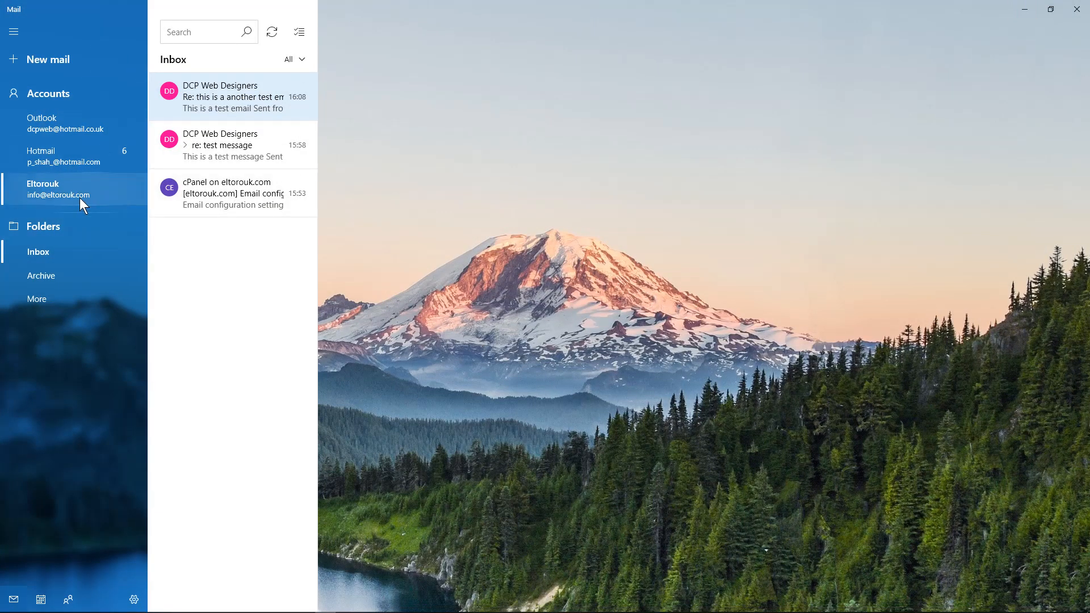
{"action": "mouse_move", "coordinate": [56, 193]}
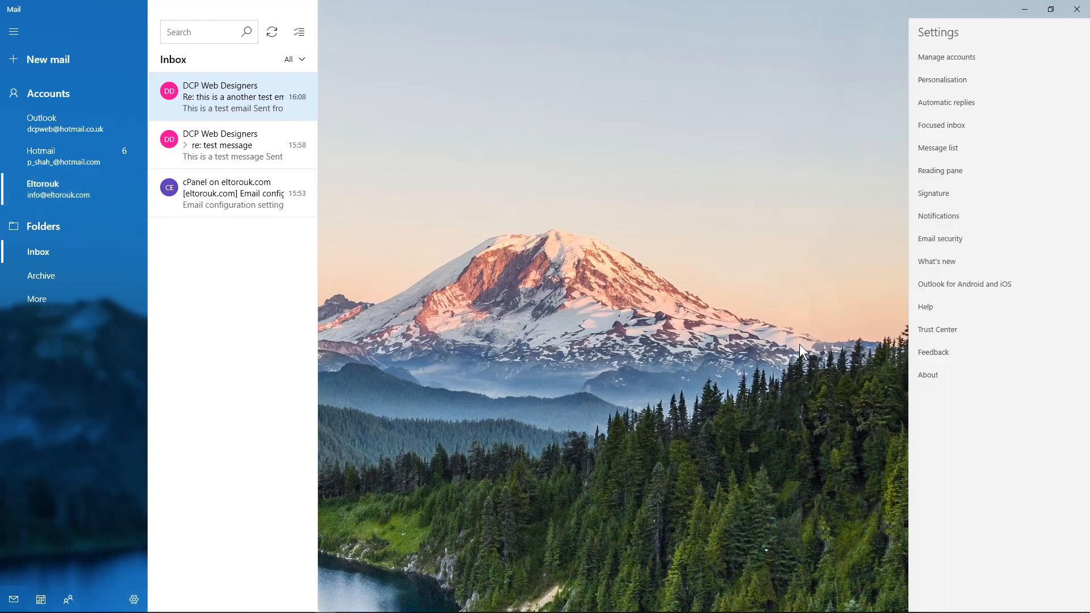
{"action": "left_click", "coordinate": [932, 193]}
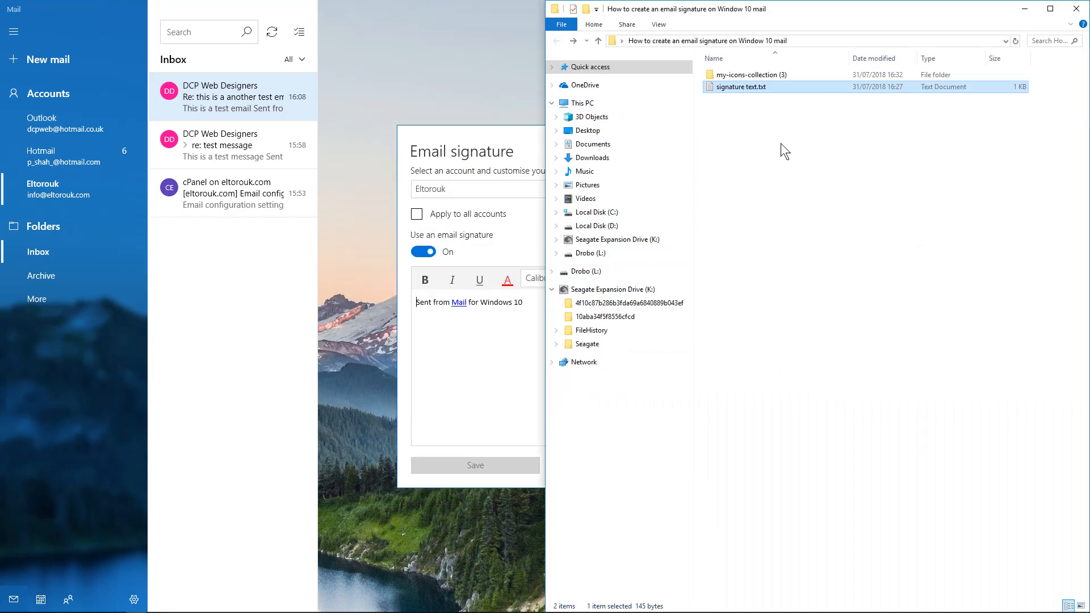
- Open signature text.txt and select its text to copy into the Mail signature box
{"action": "double_click", "coordinate": [742, 86]}
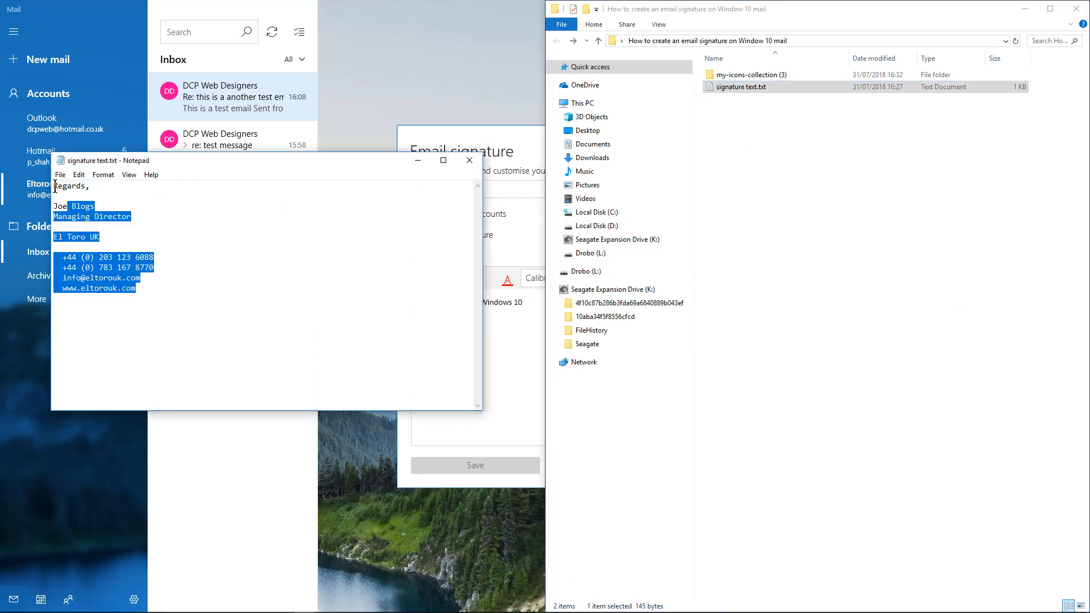
{"action": "left_click", "coordinate": [468, 160]}
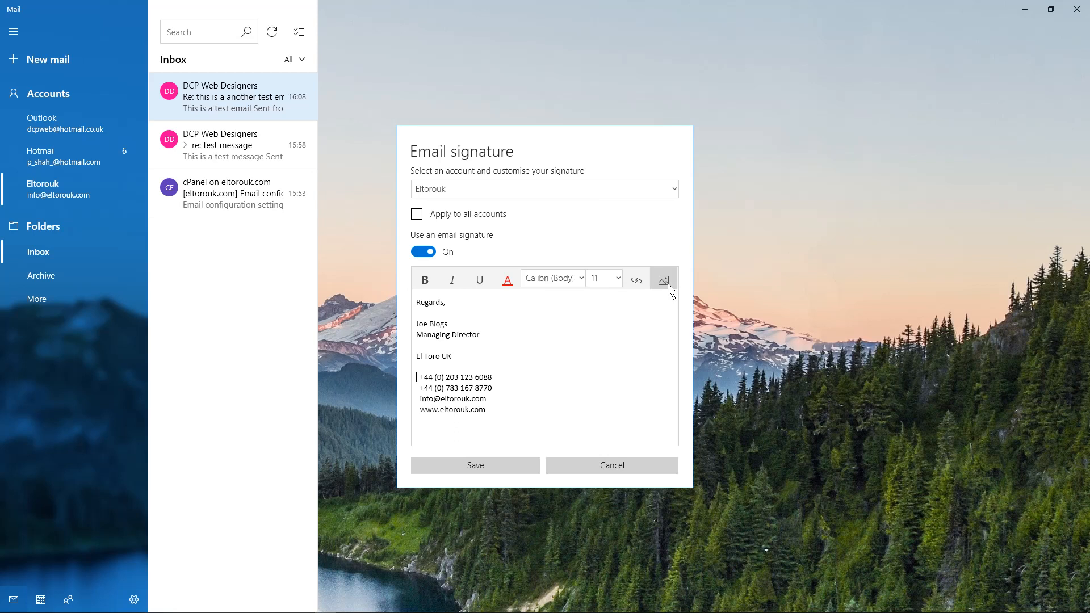
- Insert the phone receiver icon from the downloaded icon folder into the signature
{"action": "left_click", "coordinate": [662, 280]}
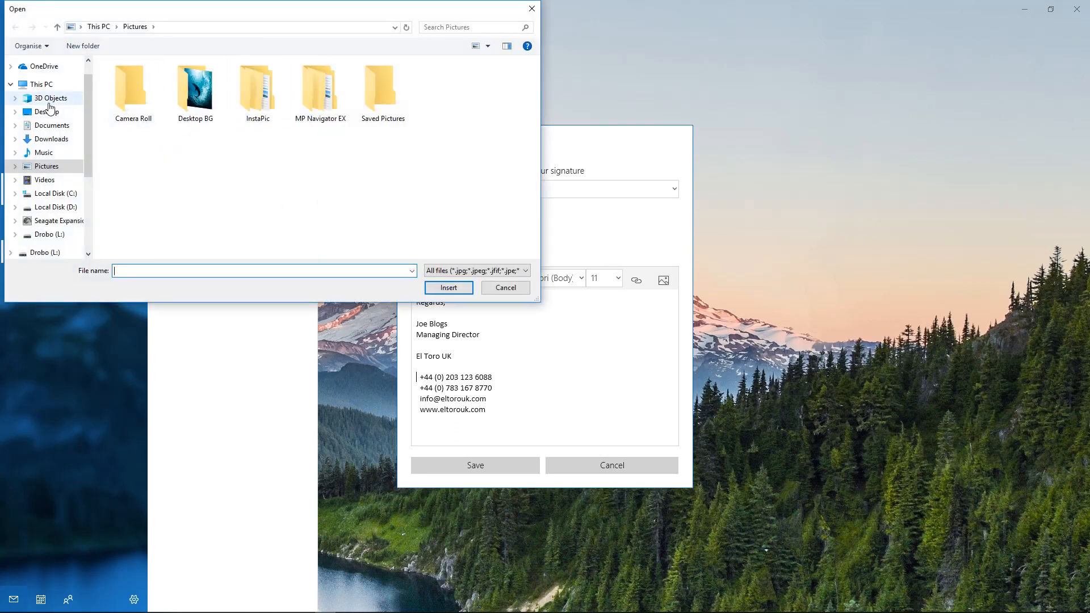
{"action": "left_click", "coordinate": [46, 111]}
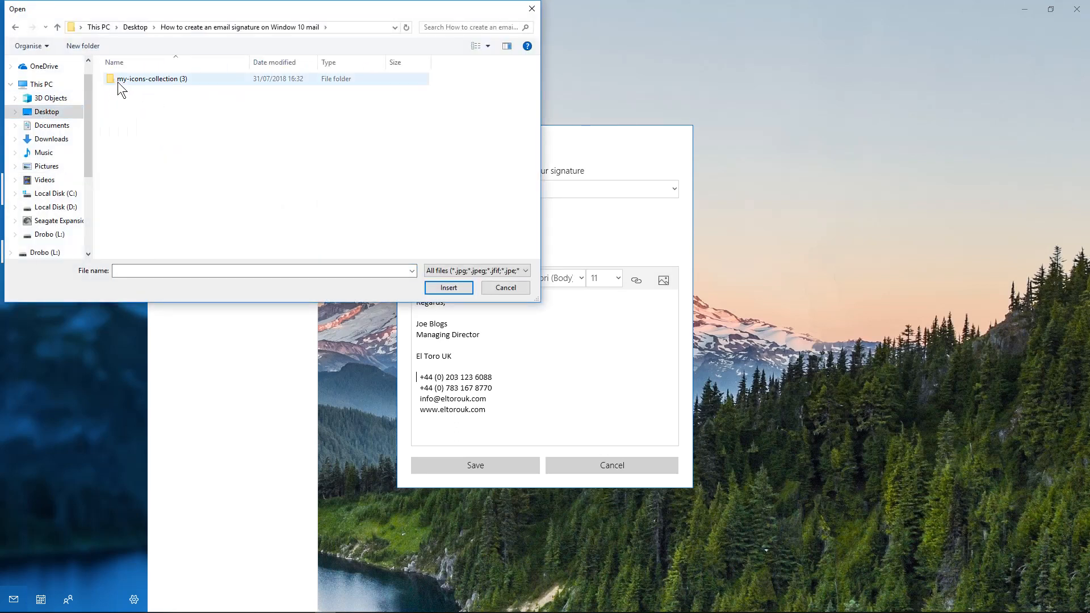
{"action": "double_click", "coordinate": [152, 79]}
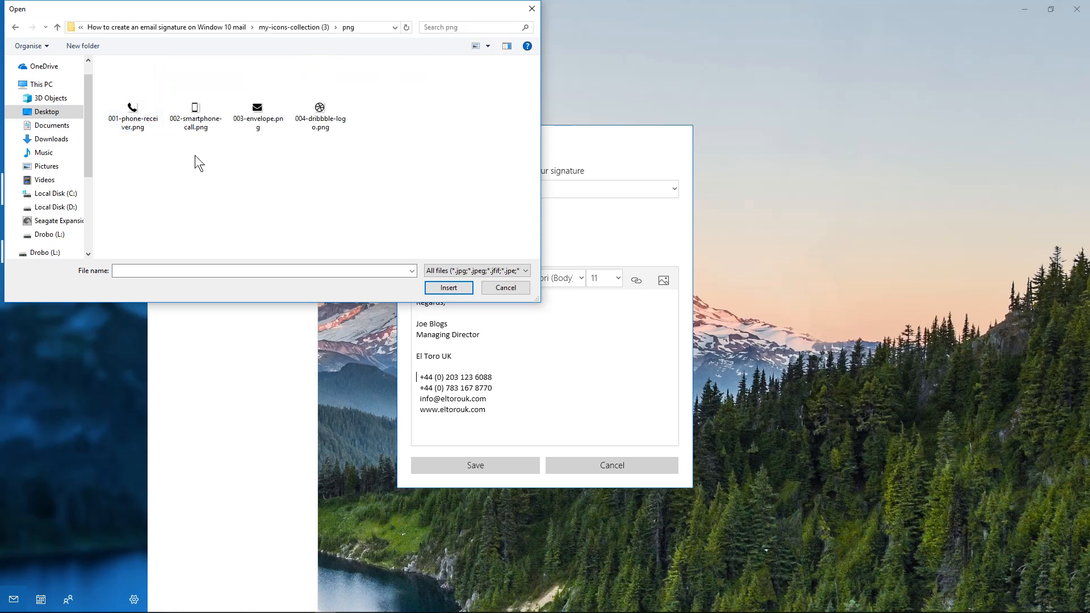
{"action": "left_click", "coordinate": [132, 112]}
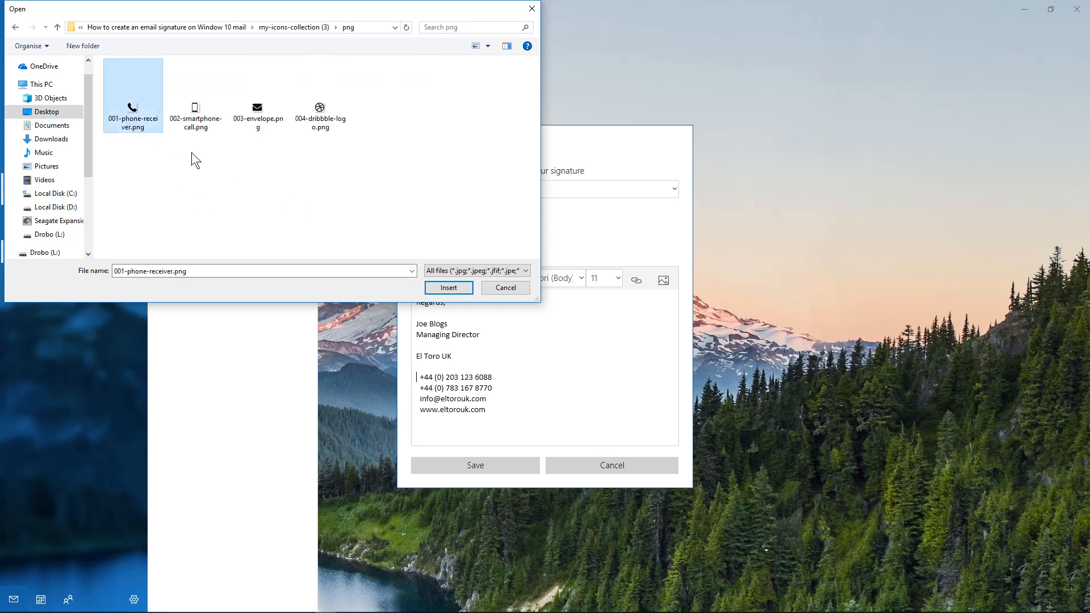
{"action": "left_click", "coordinate": [448, 288]}
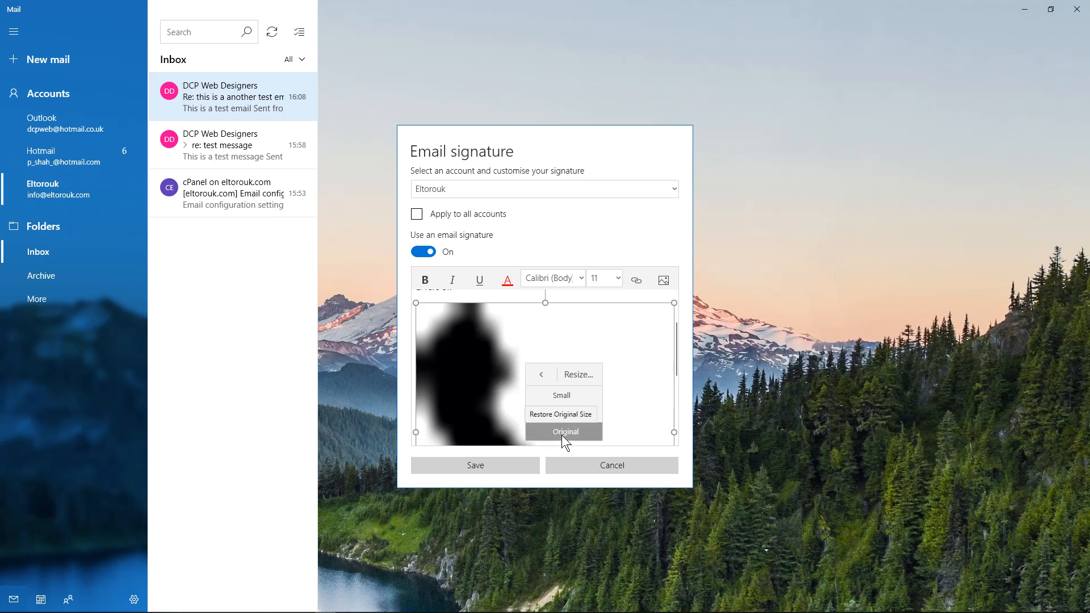
- Resize the phone icon to Small and enter 'Joe Blogs' in the signature
{"action": "left_click", "coordinate": [565, 430]}
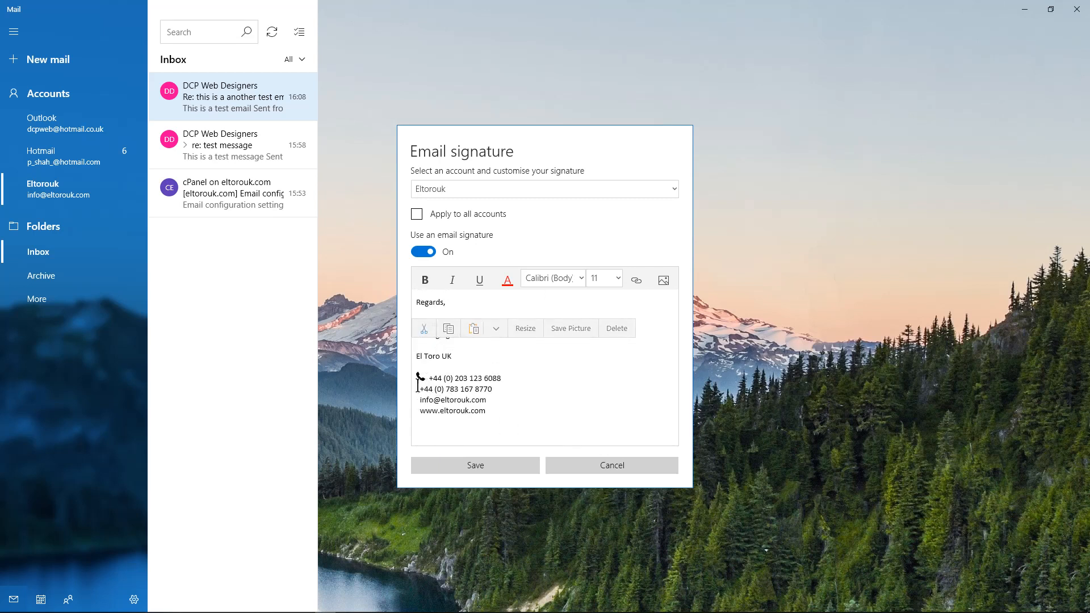
{"action": "type", "text": "Joe Blogs"}
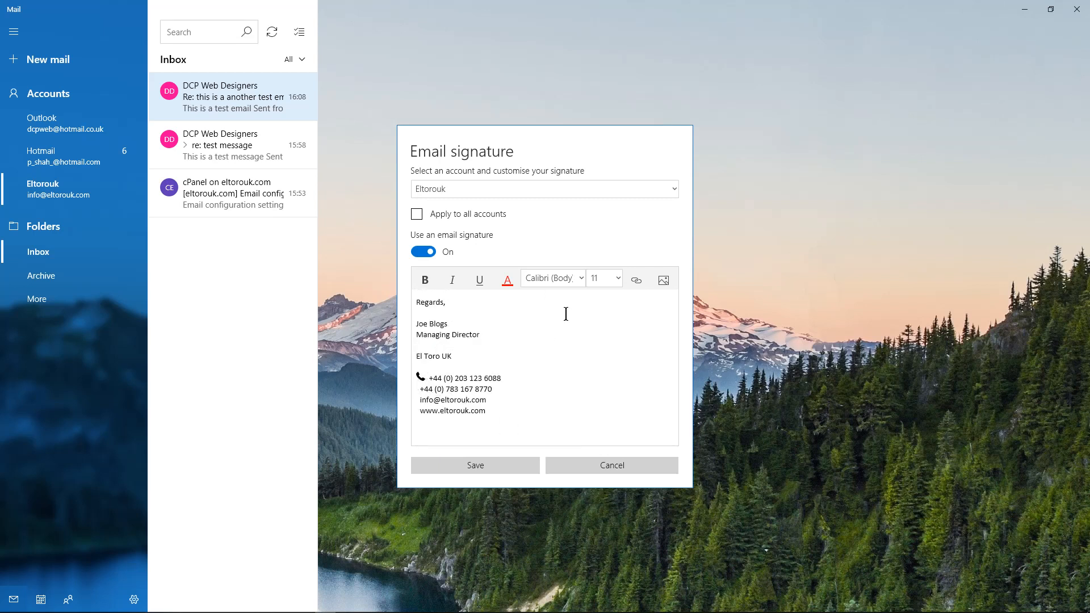
{"action": "left_click", "coordinate": [662, 279]}
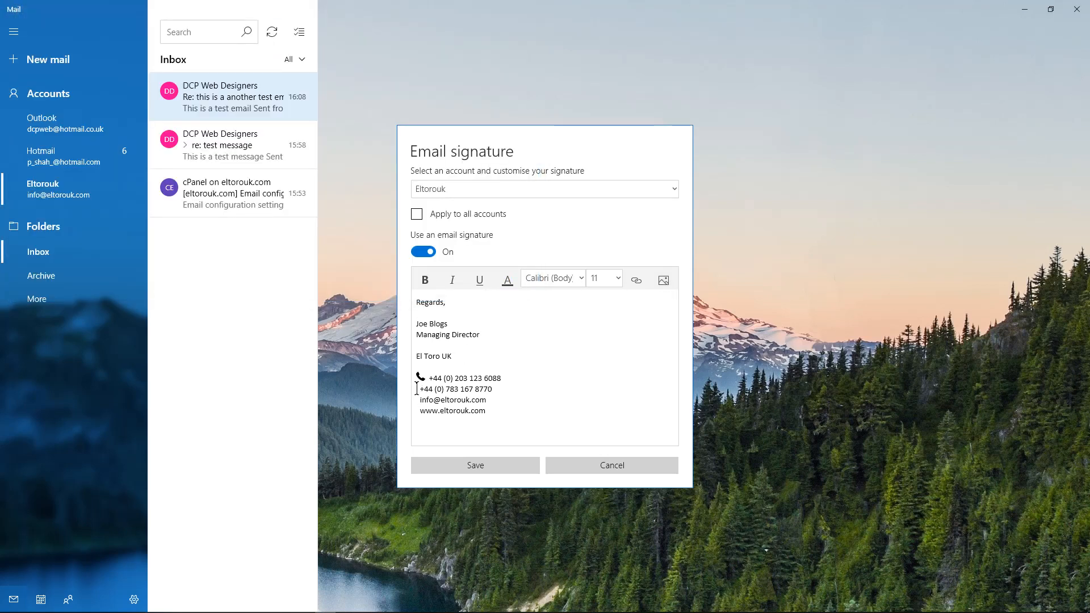
- Insert 002-smartphone-call.png beside the mobile number and resize it to Small
{"action": "left_click", "coordinate": [663, 279]}
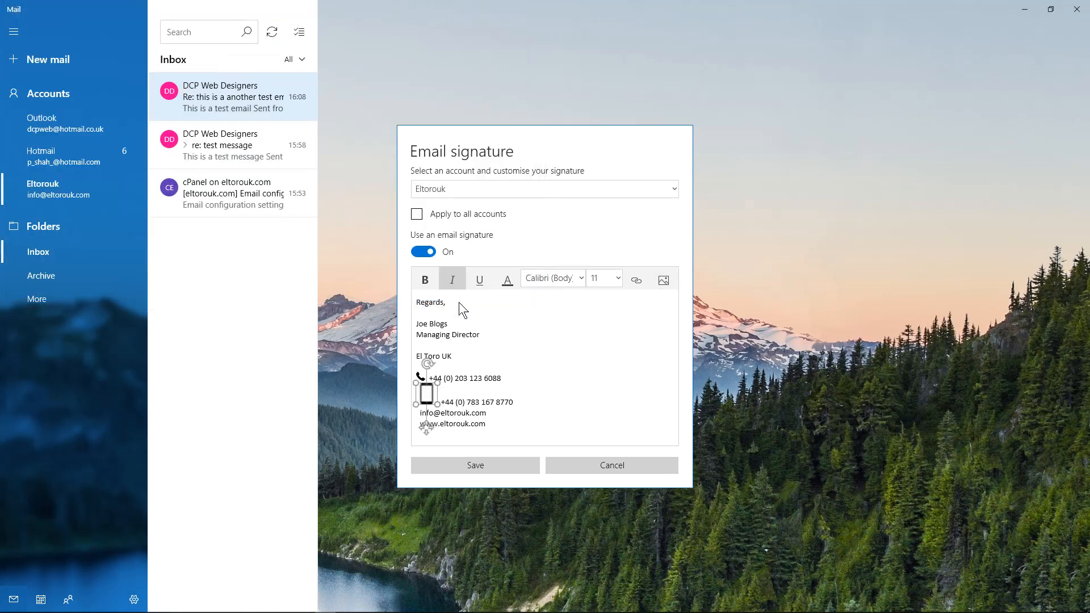
{"action": "right_click", "coordinate": [426, 392]}
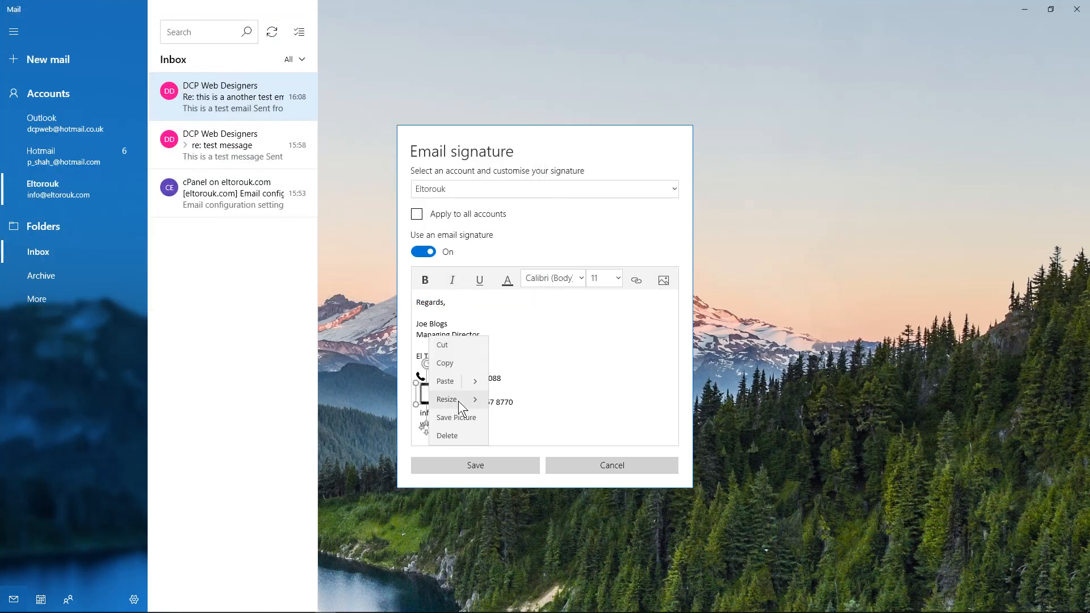
{"action": "left_click", "coordinate": [472, 439]}
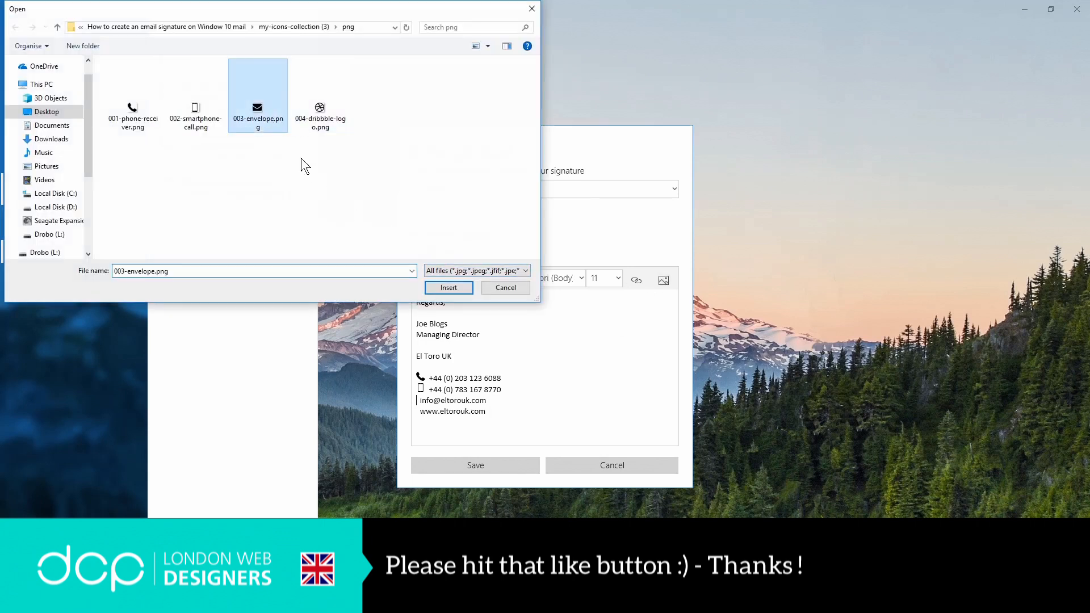
- Insert 003-envelope.png beside the email line and enter 'El Toro UK'
{"action": "left_click", "coordinate": [448, 288]}
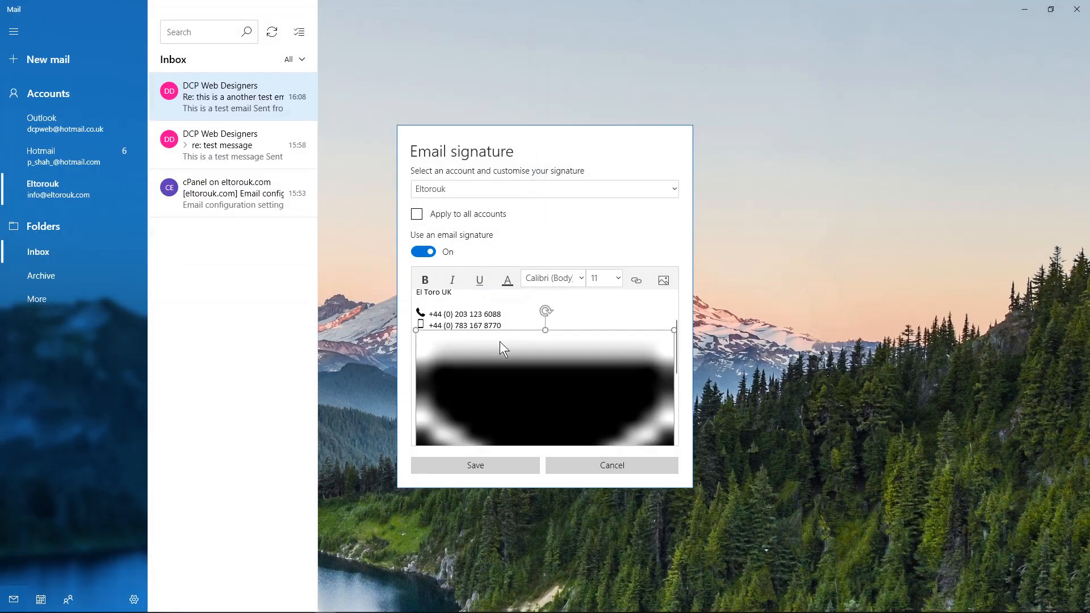
{"action": "right_click", "coordinate": [502, 349]}
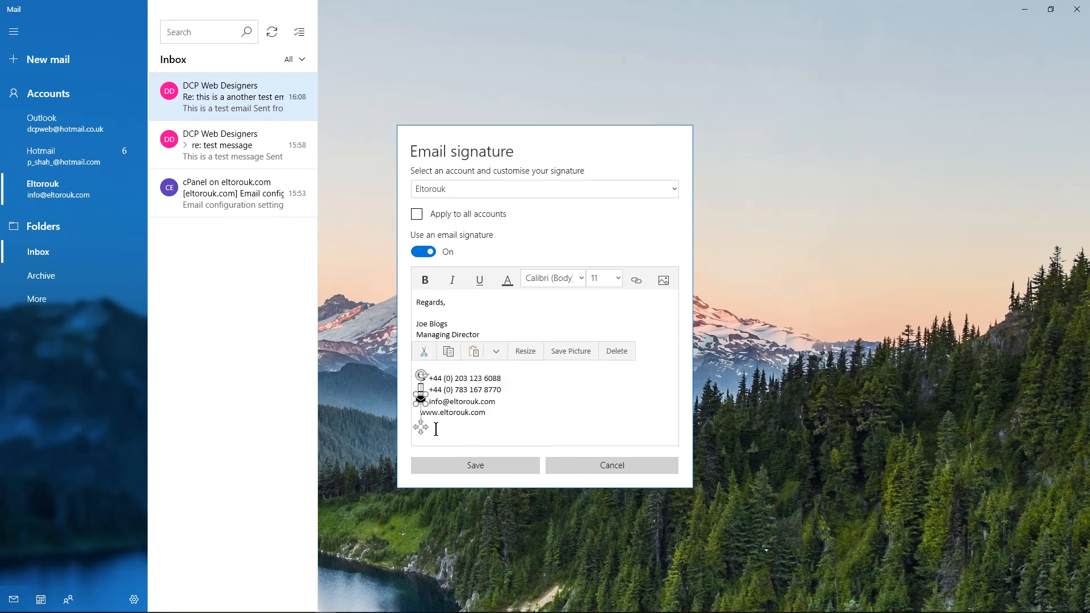
{"action": "type", "text": "El Toro UK"}
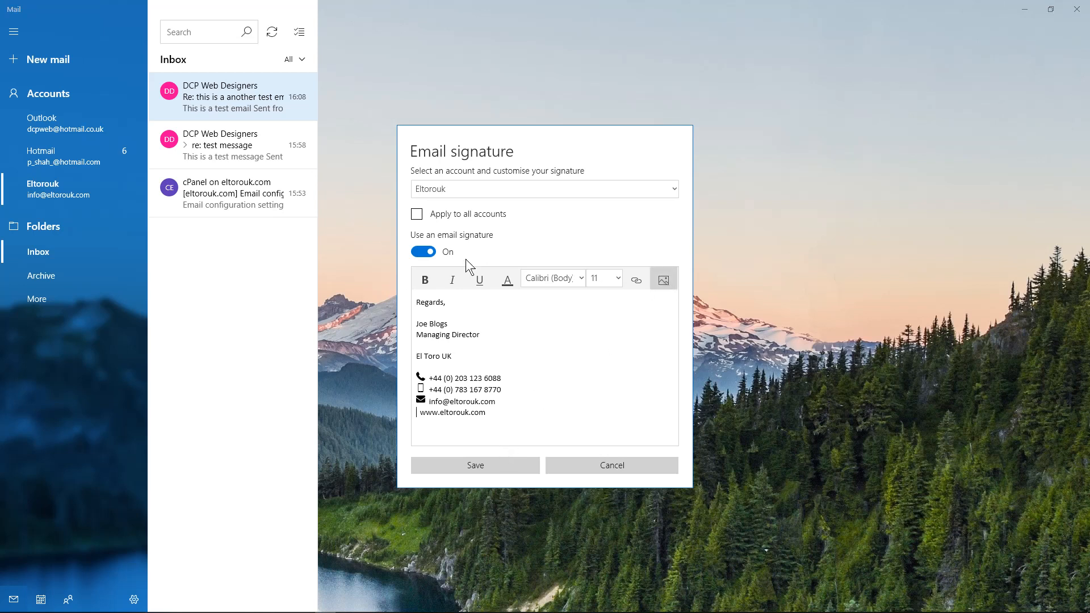
- Insert 004-dribbble-logo.png beside the website line at Small size and save the signature
{"action": "left_click", "coordinate": [663, 279]}
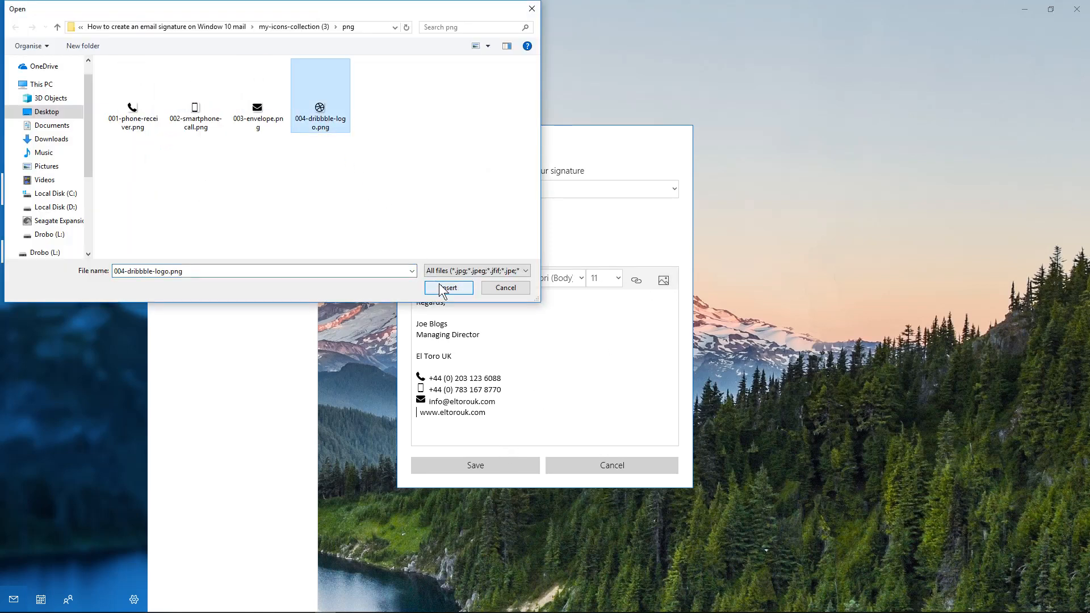
{"action": "left_click", "coordinate": [449, 288]}
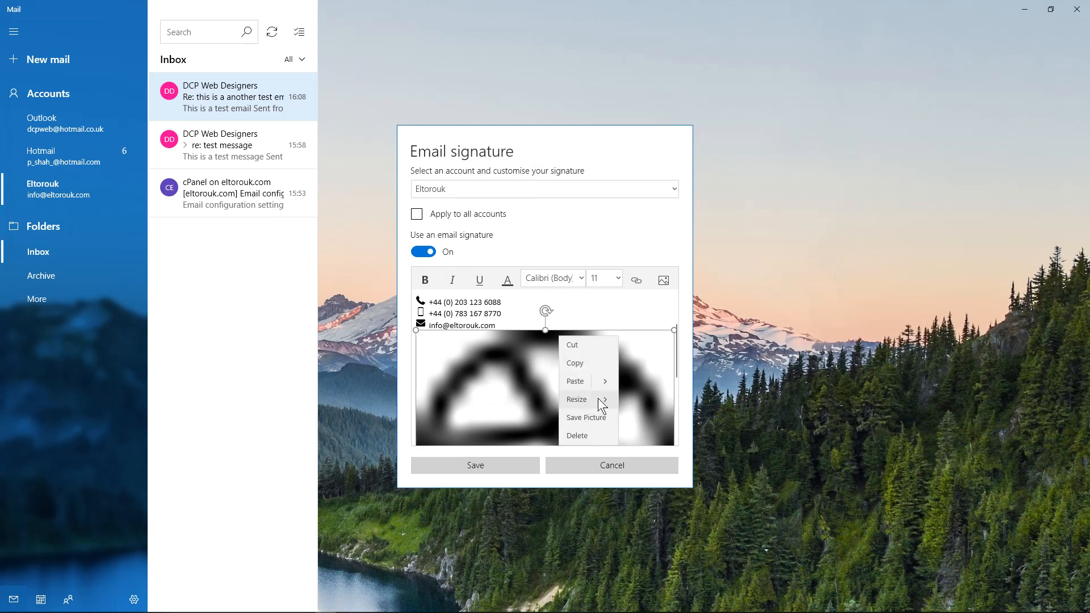
{"action": "left_click", "coordinate": [576, 435]}
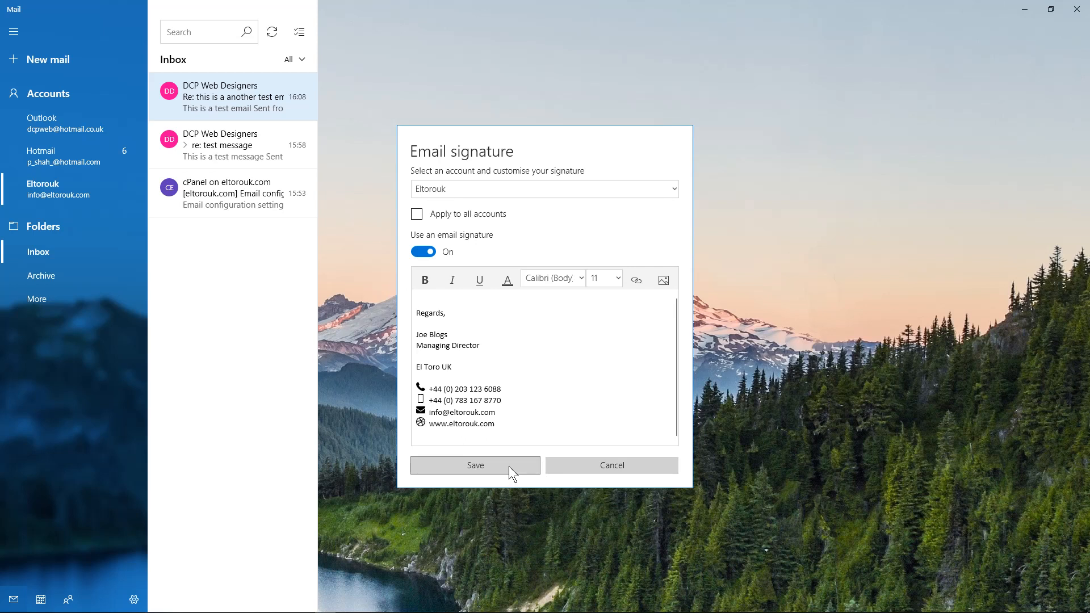
{"action": "left_click", "coordinate": [474, 465]}
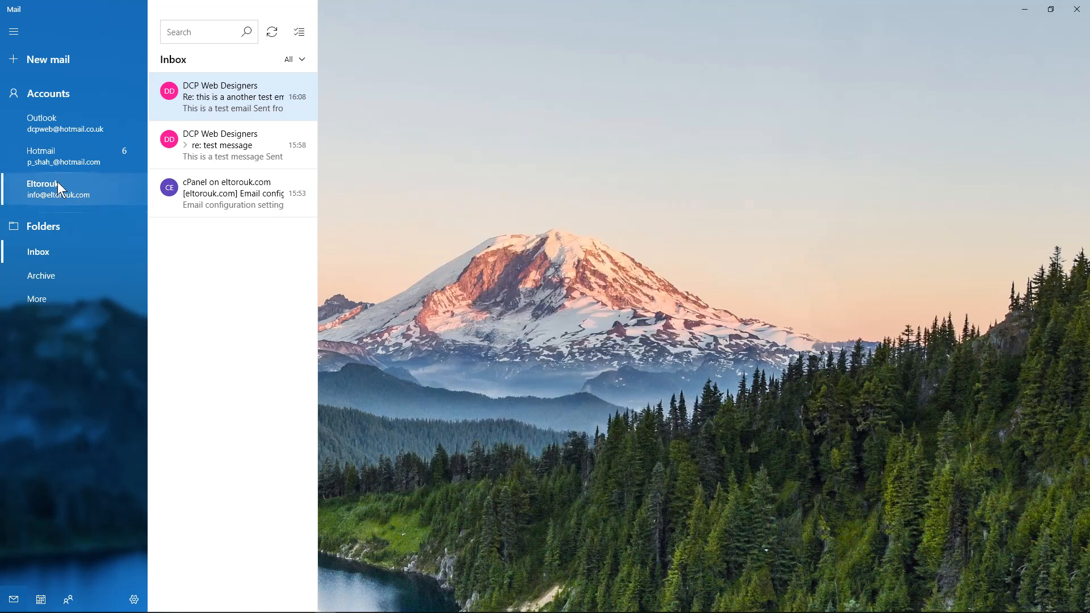
- Compose a new Eltorouk email to DCP Web Designers titled 'Re: test email - 01'
{"action": "left_click", "coordinate": [48, 60]}
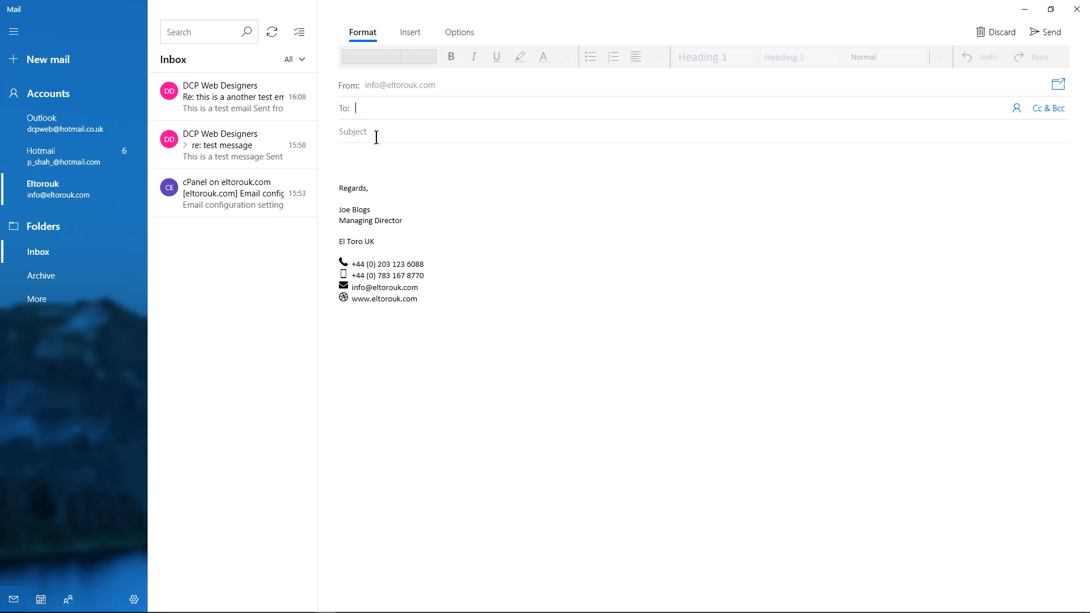
{"action": "type", "text": "DCP Web Designers;"}
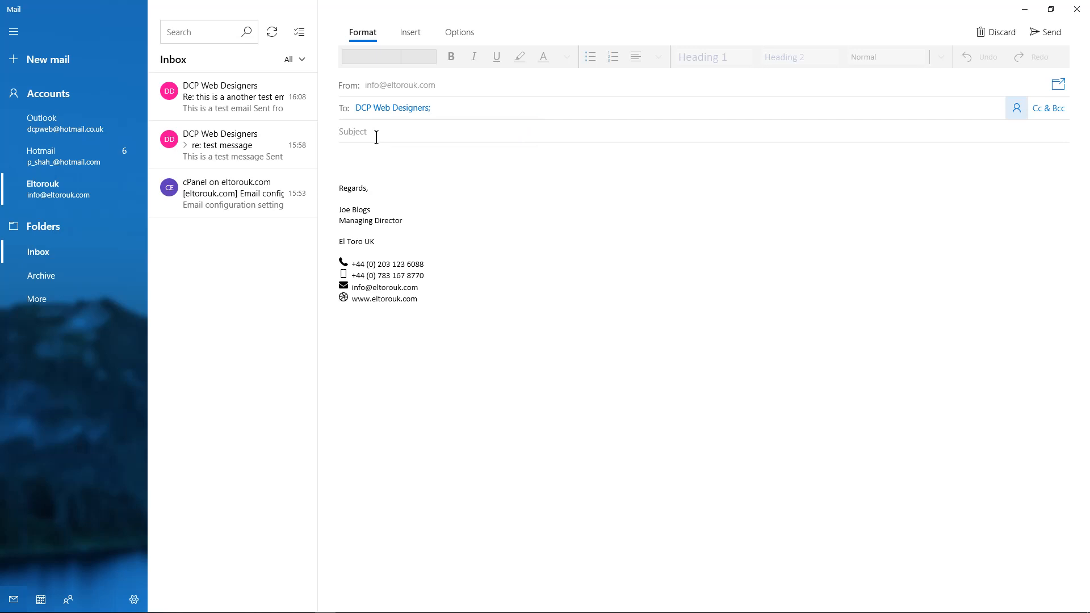
{"action": "type", "text": "Re: test email"}
{"action": "type", "text": "rthi"}
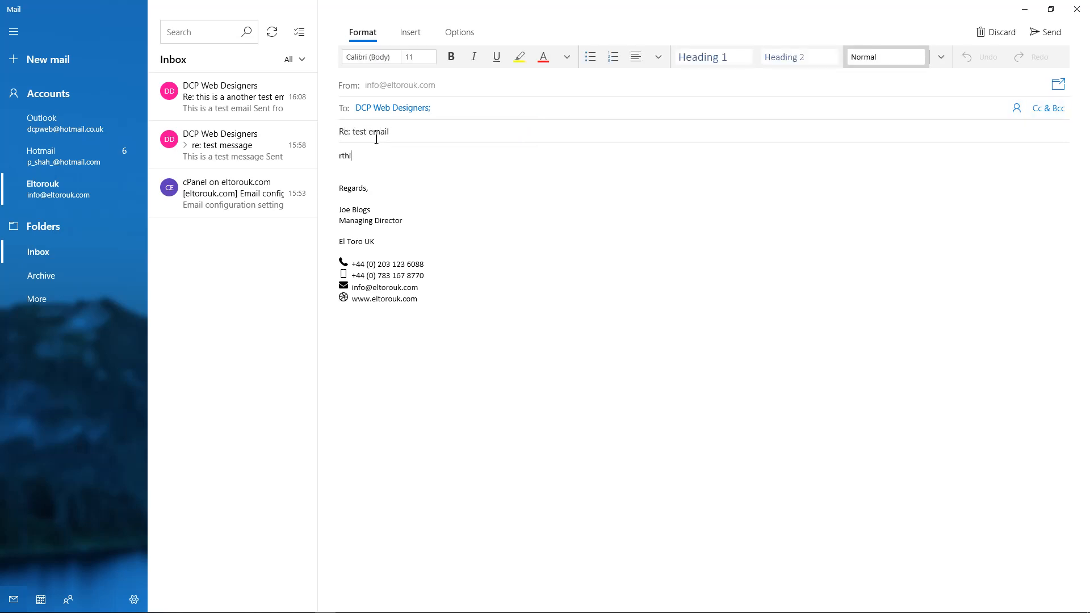
{"action": "type", "text": "This is a test"}
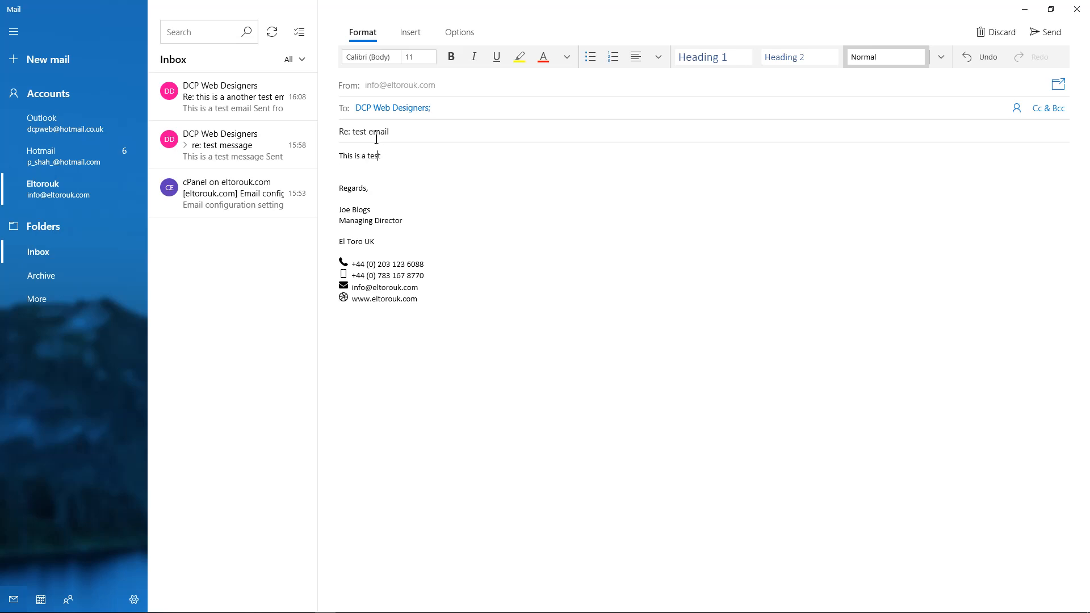
{"action": "type", "text": "email"}
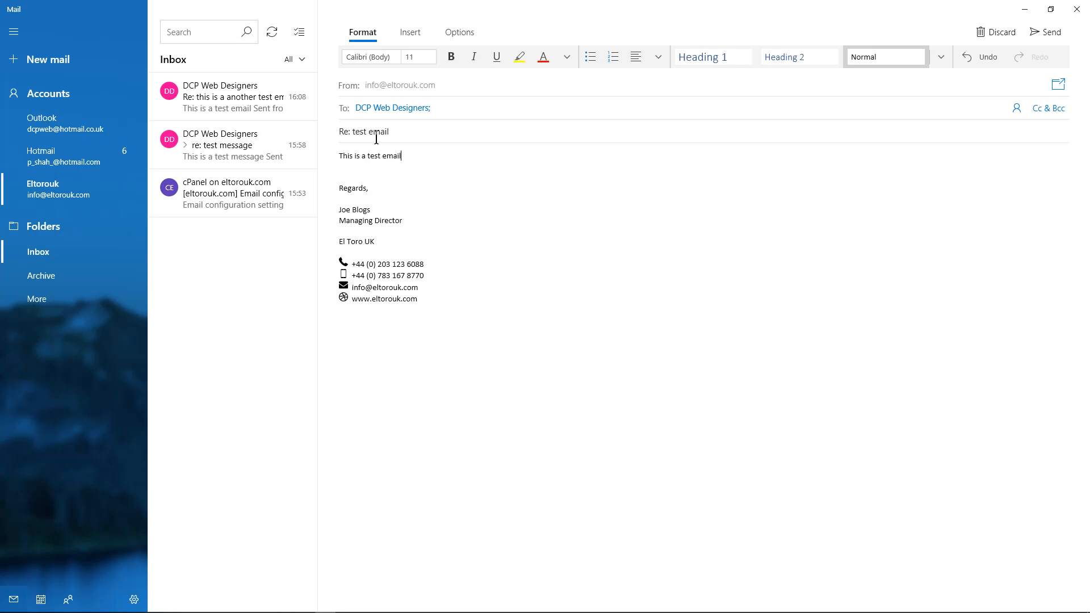
{"action": "type", "text": "- 01"}
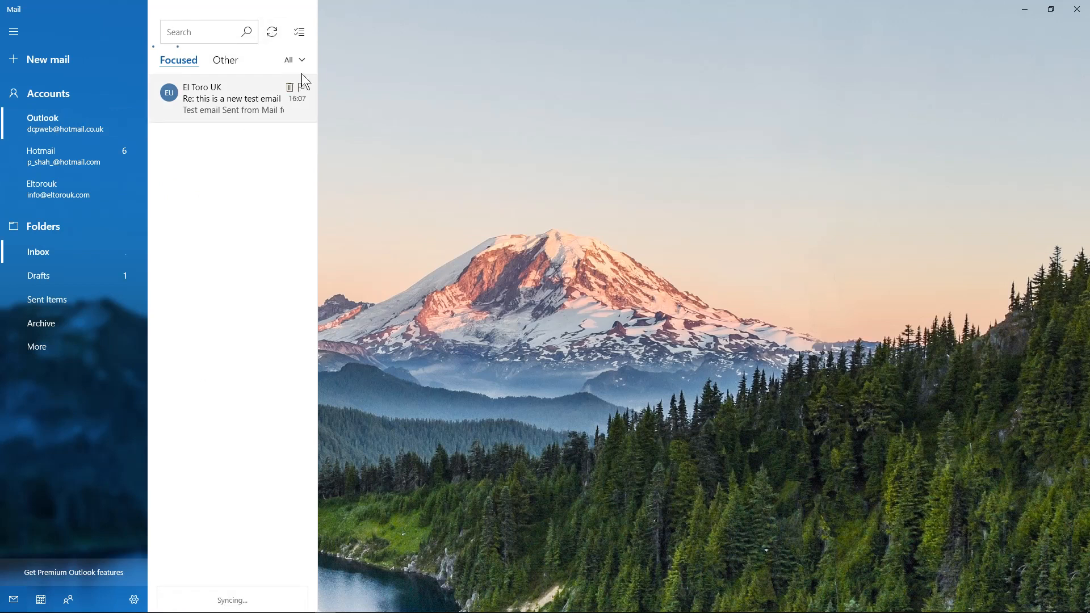
- Open 'Re: test email - 01' and highlight its signature to inspect the four icons
{"action": "left_click", "coordinate": [229, 97]}
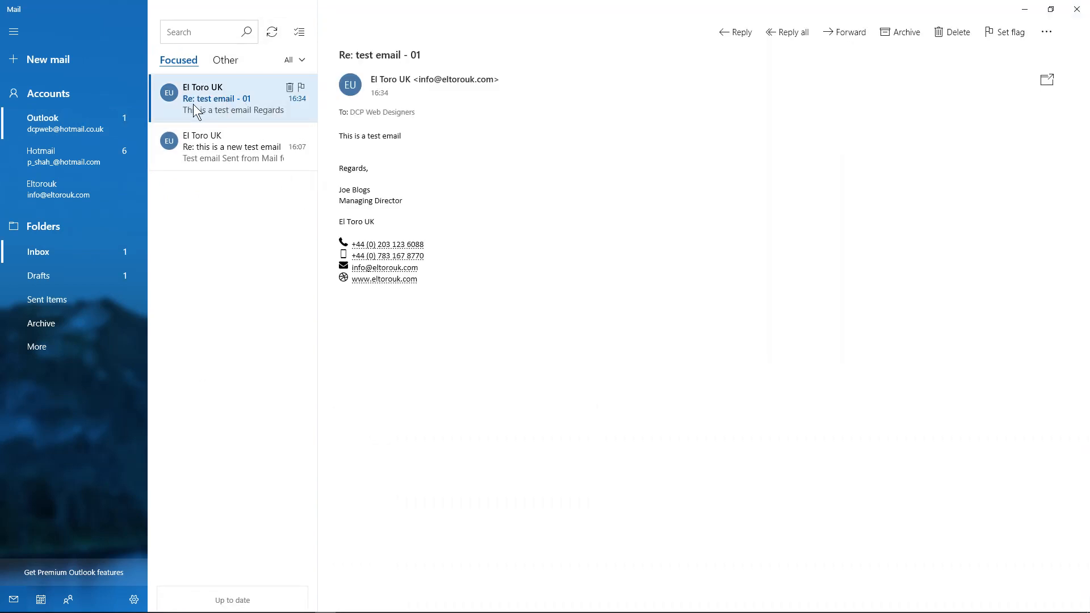
{"action": "left_click_drag", "start_coordinate": [338, 166], "coordinate": [419, 283]}
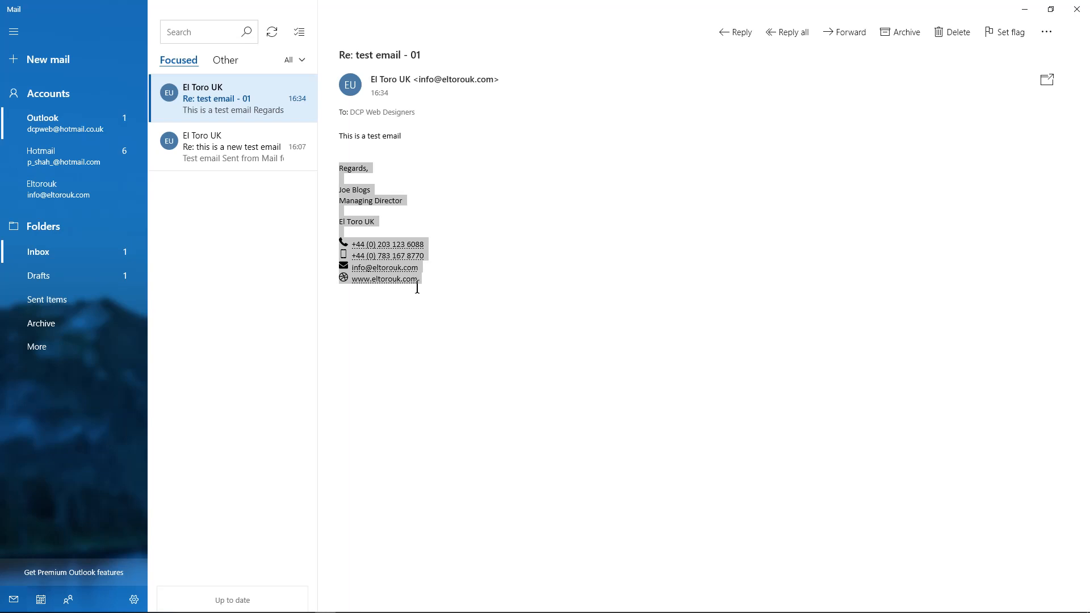
{"action": "left_click", "coordinate": [384, 291]}
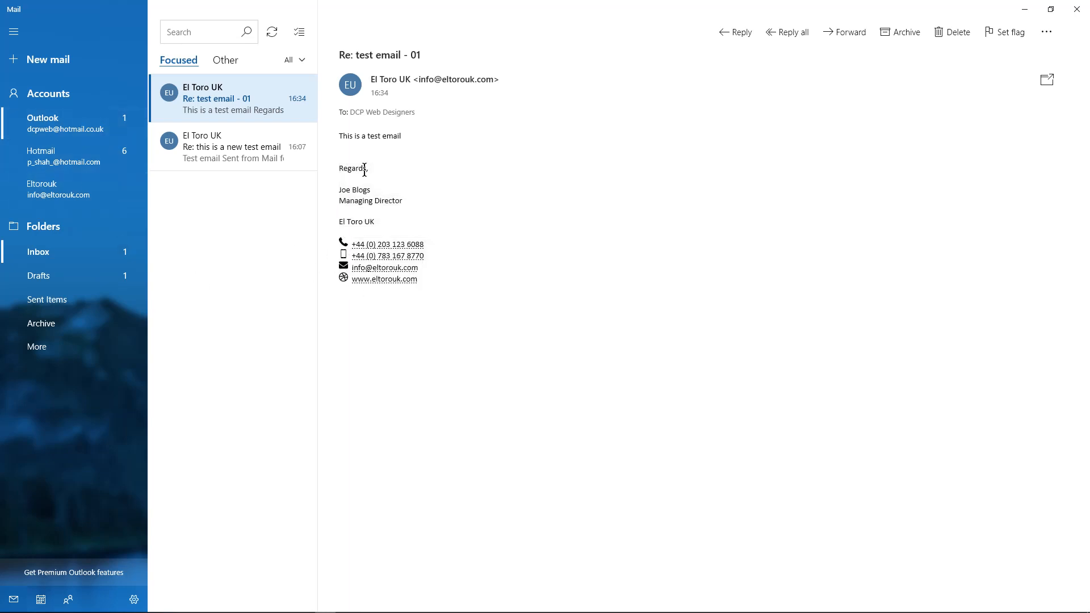
{"action": "mouse_move", "coordinate": [75, 239]}
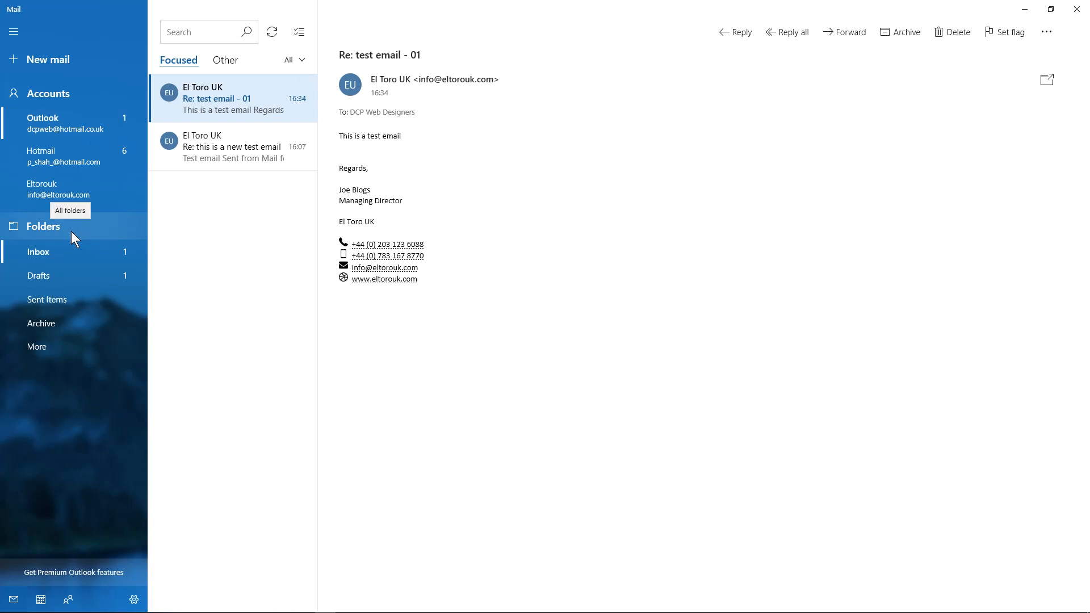